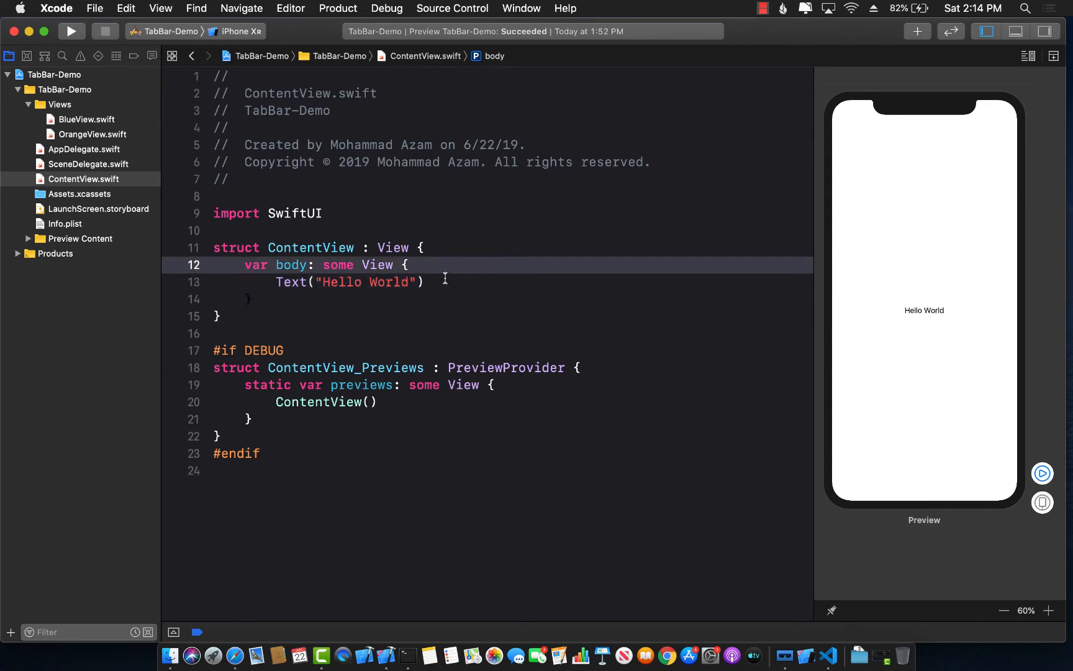
mouse_move(116, 168)
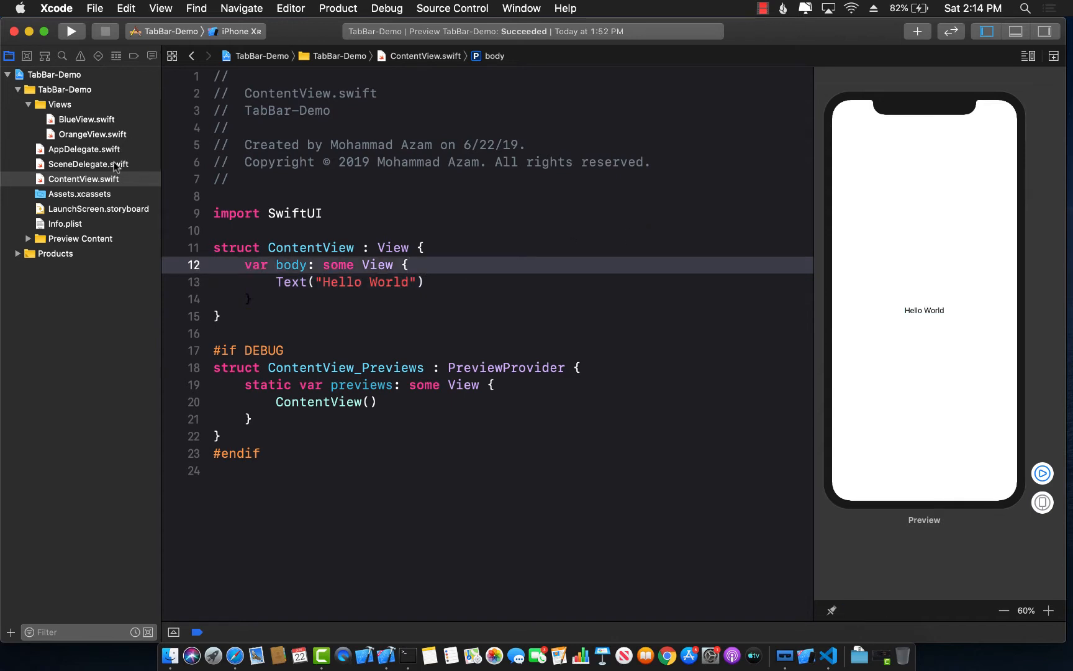
Inspect the sample-302-swords and sample-379-barbell images in Assets.xcassets
left_click(79, 194)
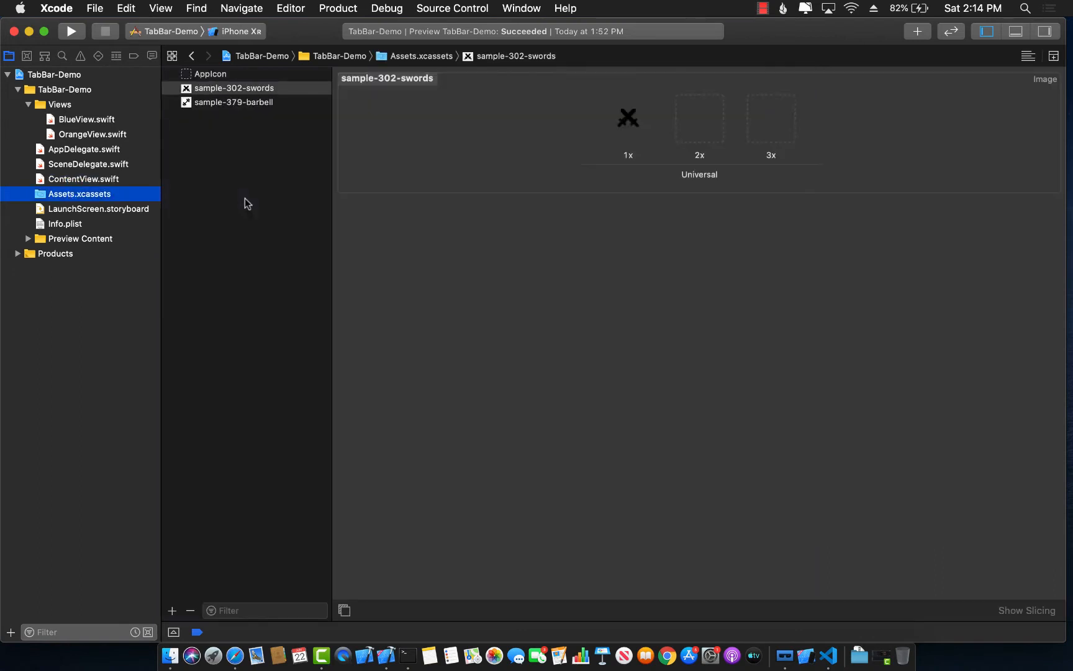
left_click(234, 87)
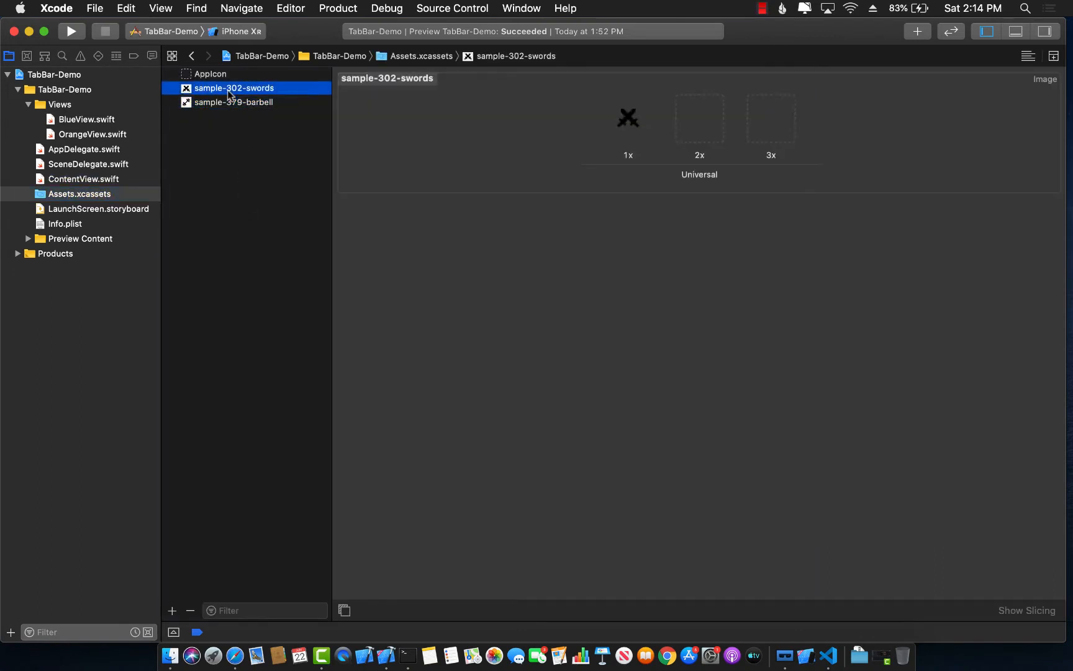
left_click(234, 102)
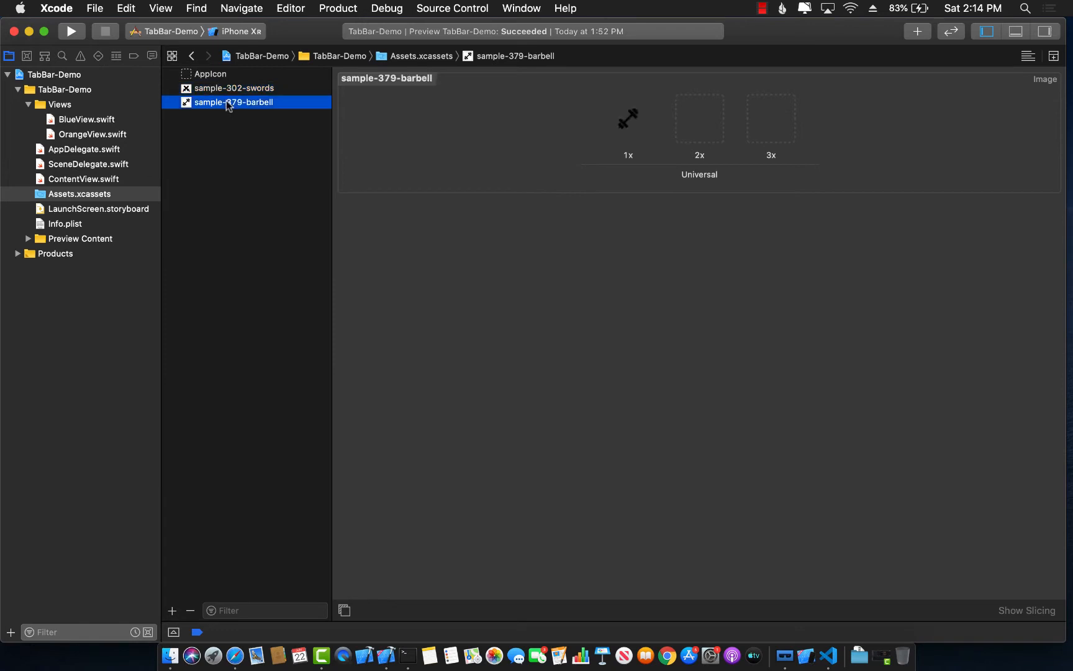
mouse_move(109, 130)
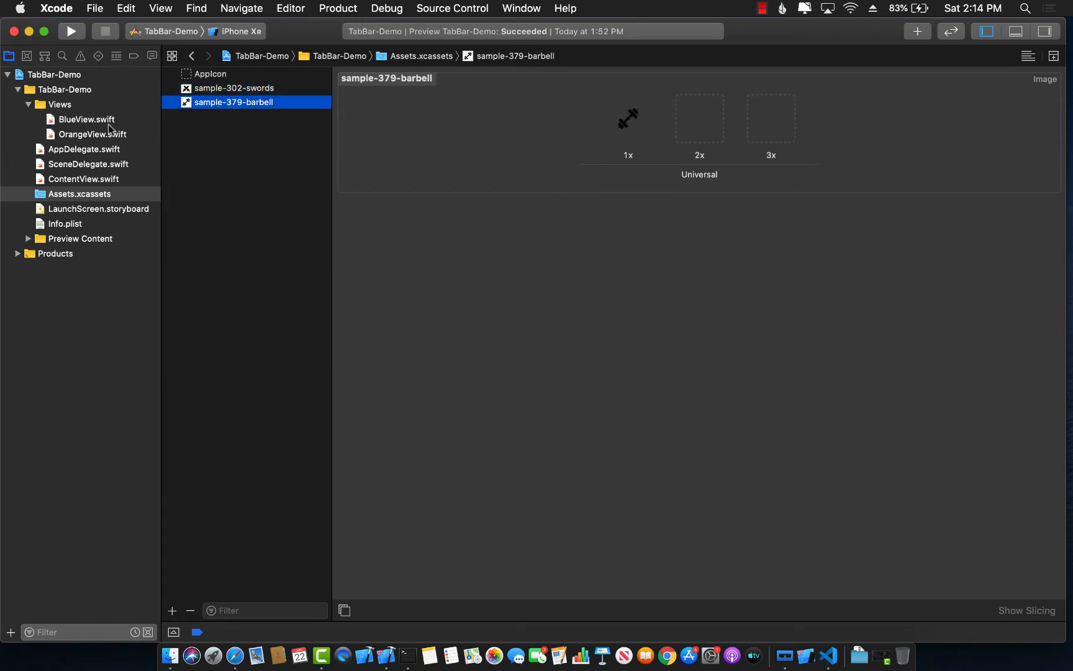
Review BlueView.swift and OrangeView.swift, fit the orange phone preview, then return to ContentView
left_click(87, 120)
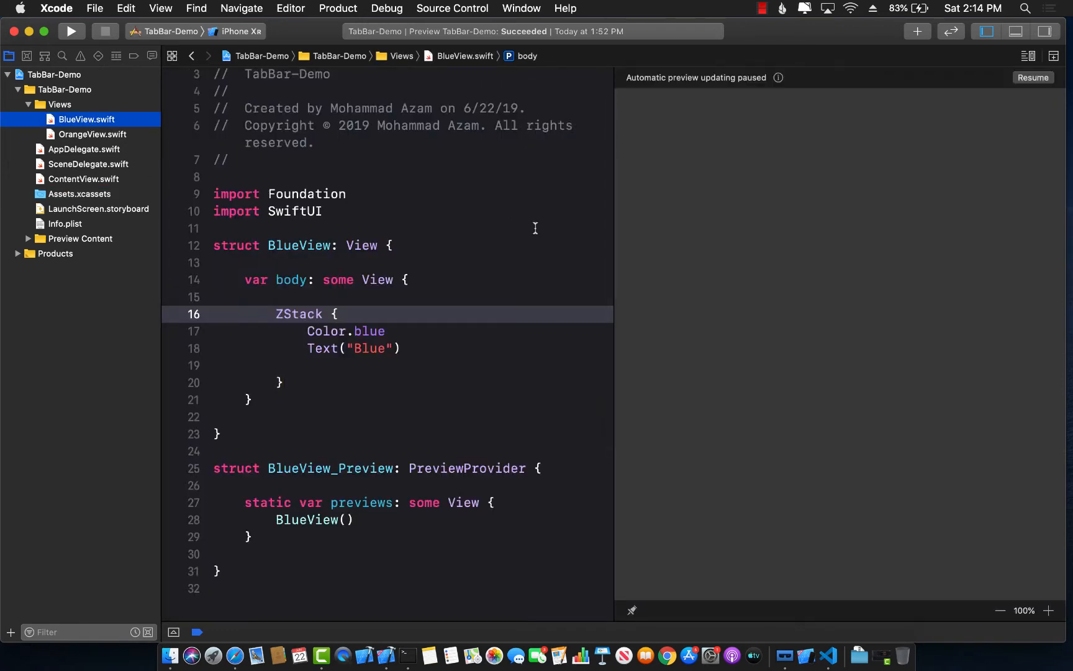
mouse_move(618, 242)
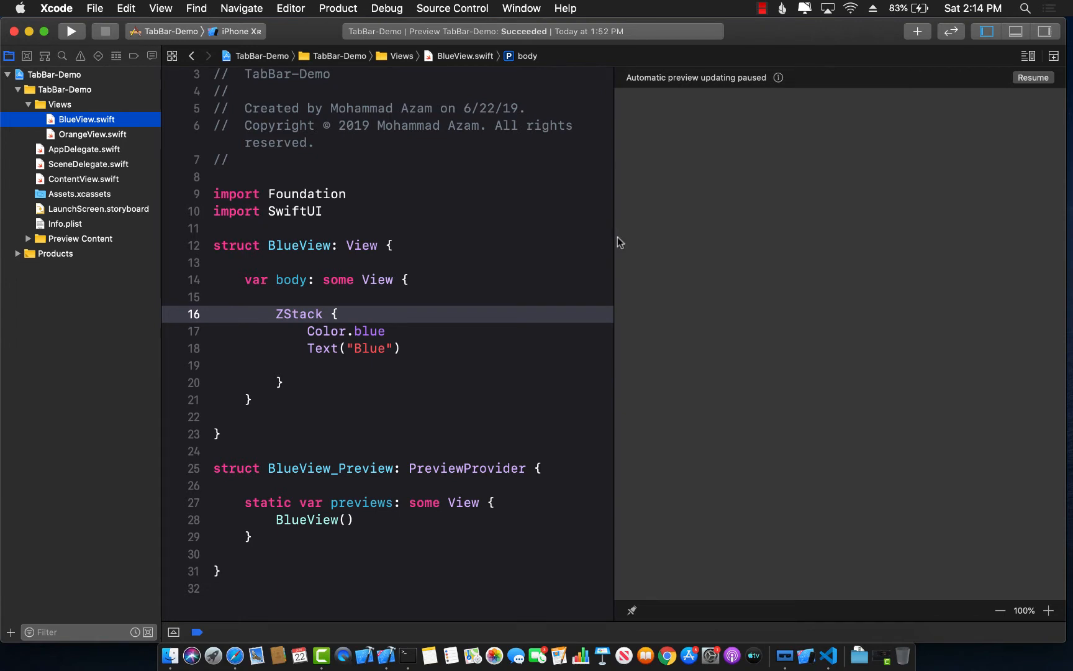
mouse_move(79, 134)
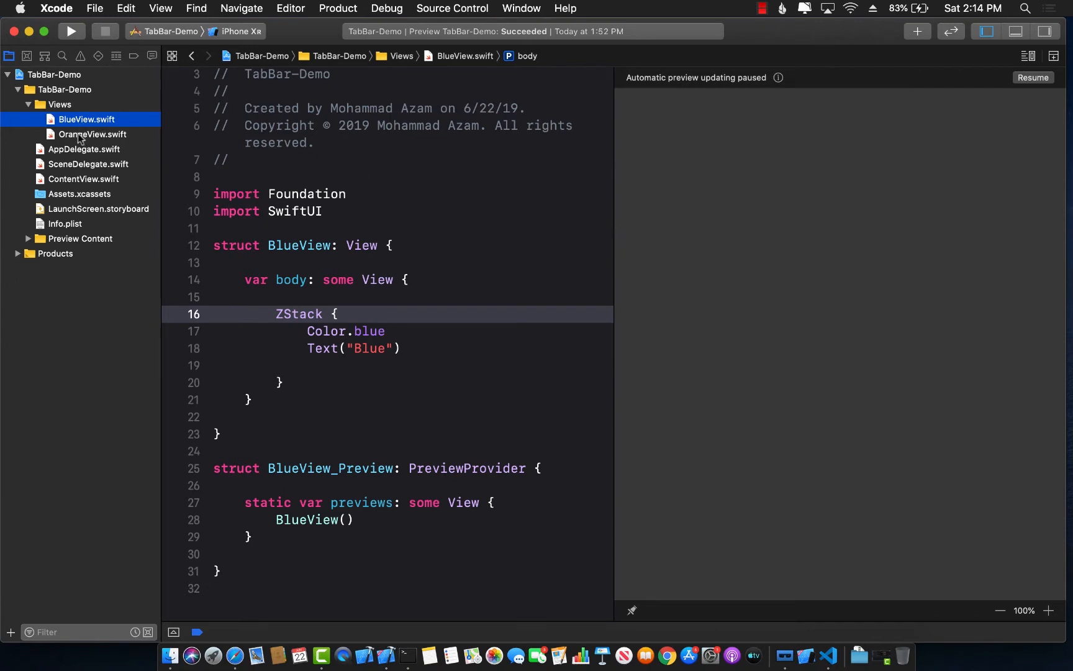
left_click(92, 134)
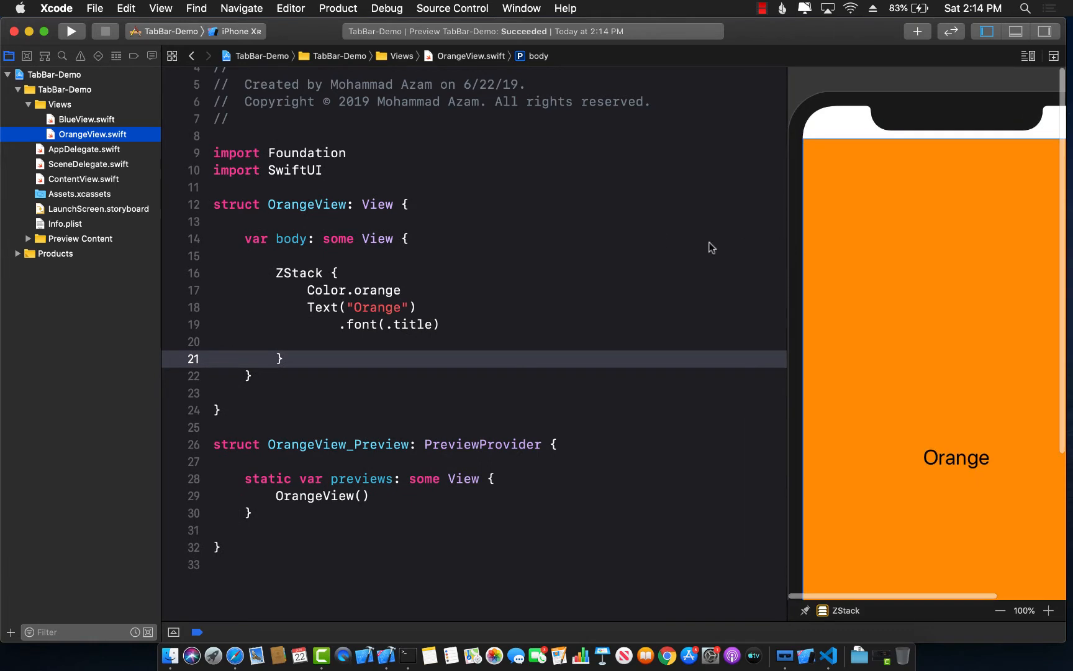
left_click(1004, 610)
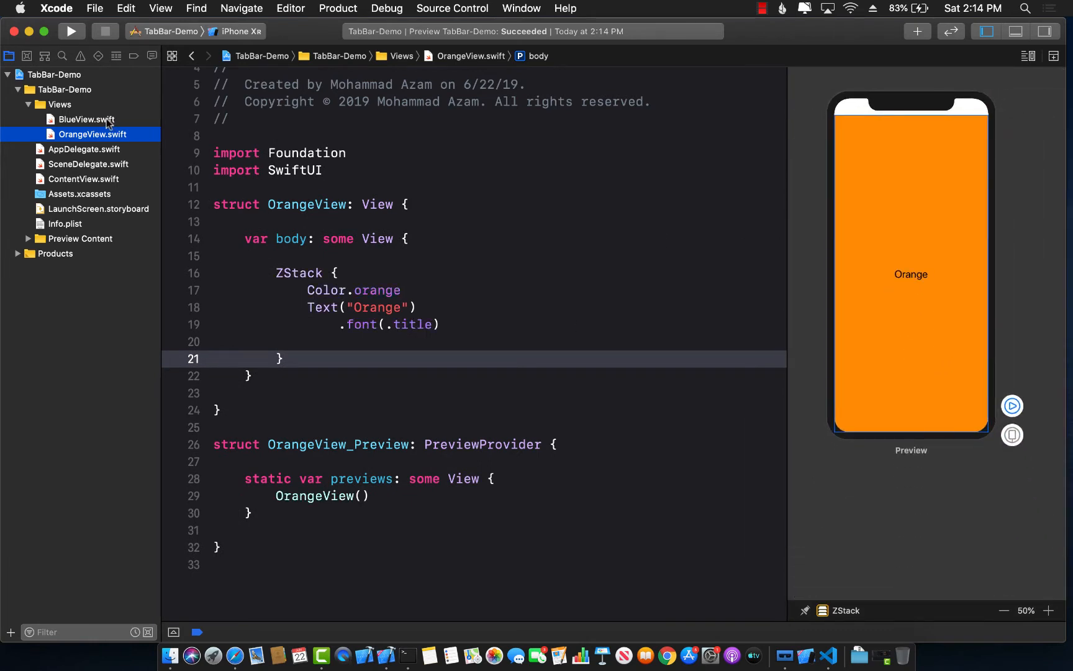
left_click(84, 179)
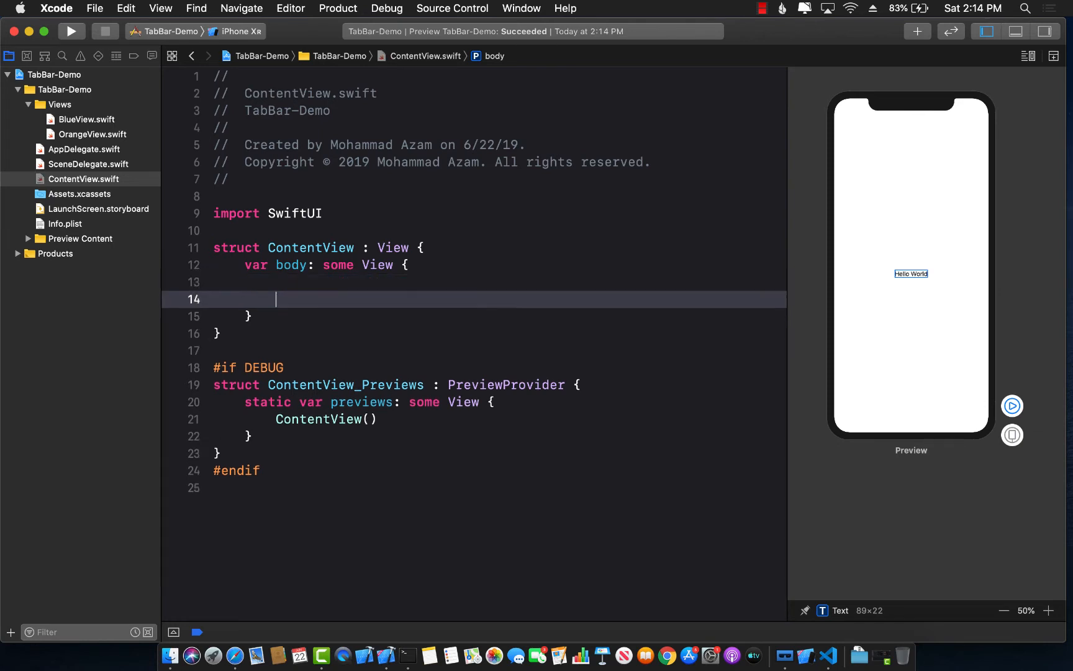
Type TabbedView { Text("Hello").tabItemLabel(Text("Home")).tag(0) } into ContentView's body
type("Ta")
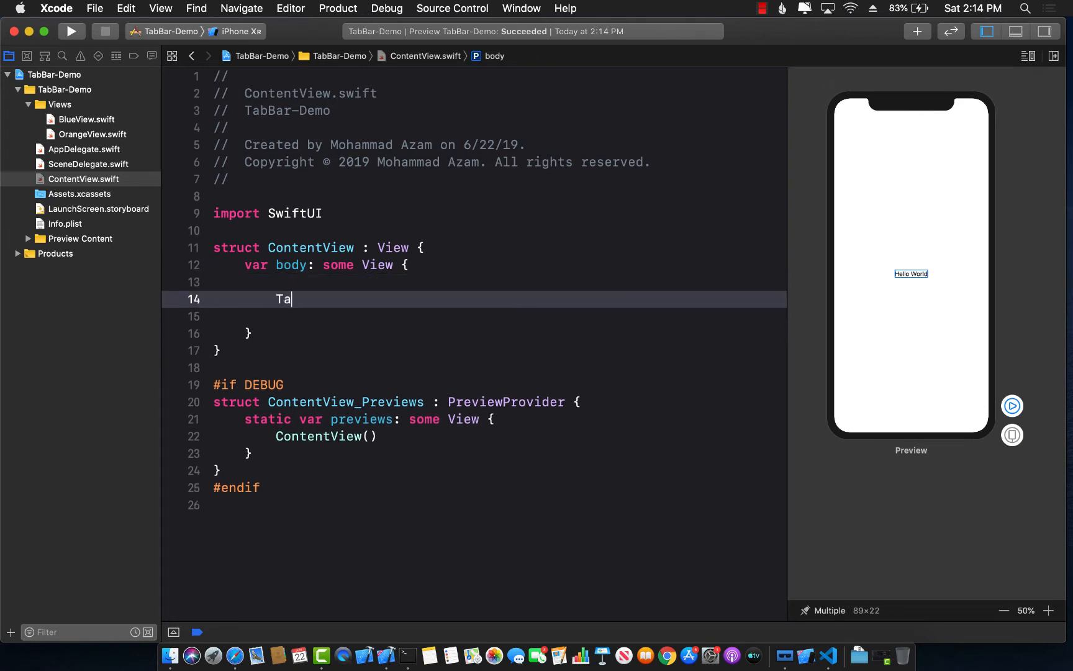
type("bbedView")
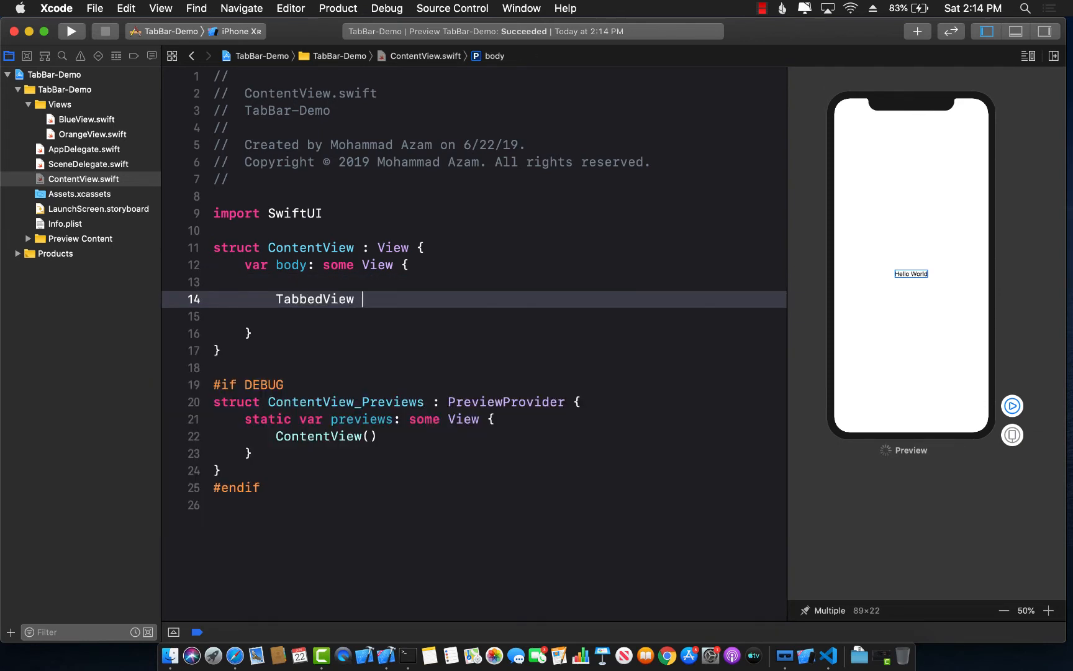
type("{")
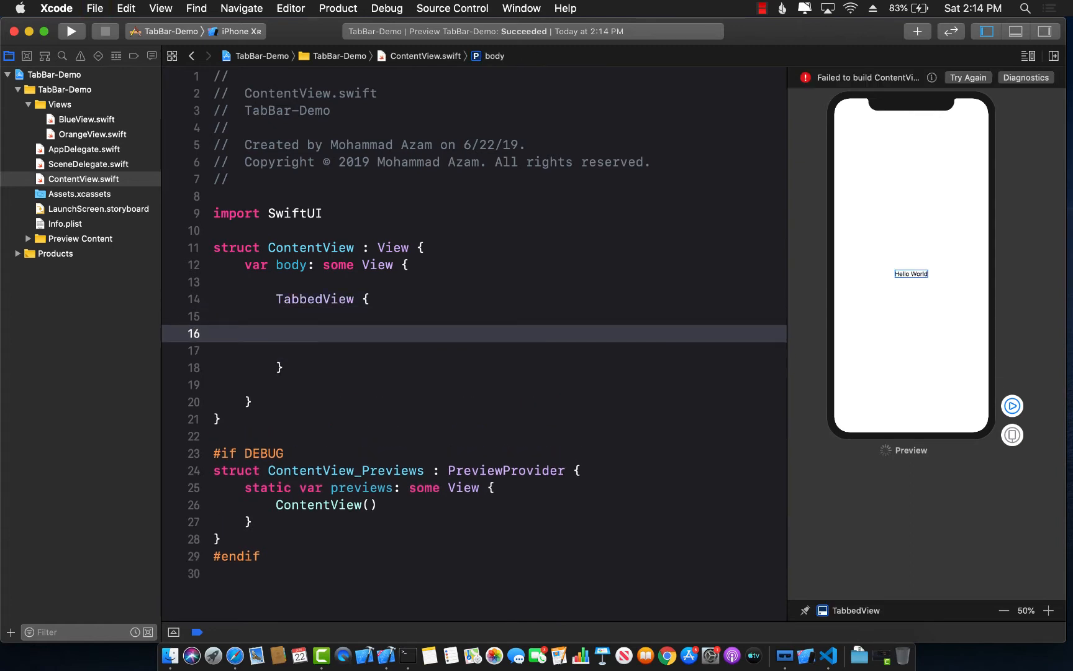
type("T")
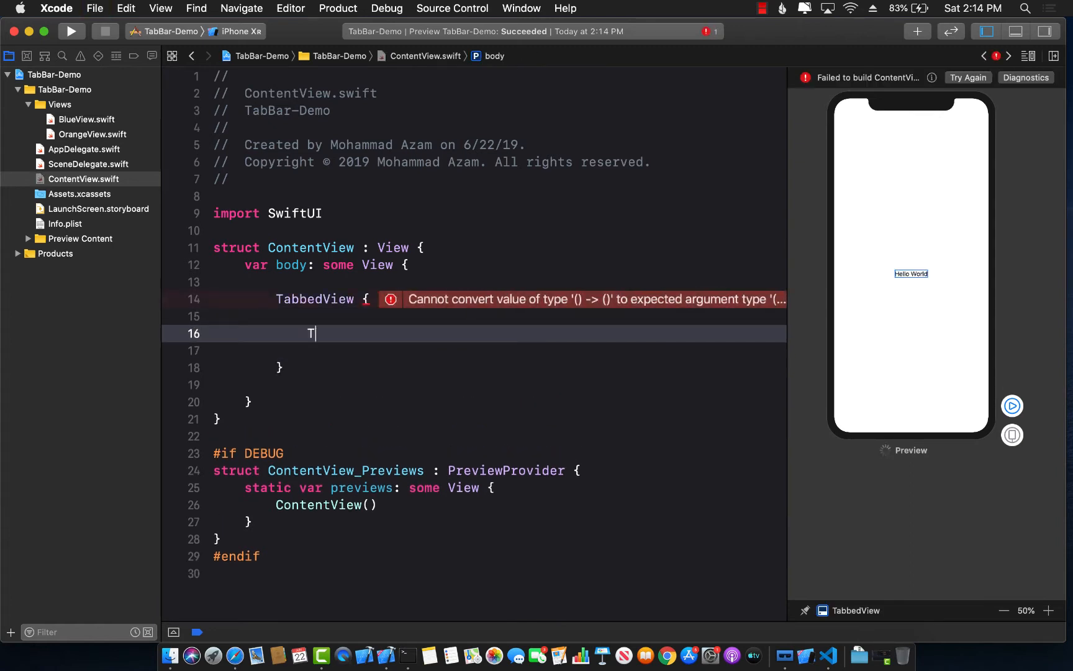
type("ext(\"Hello")
type(".tab")
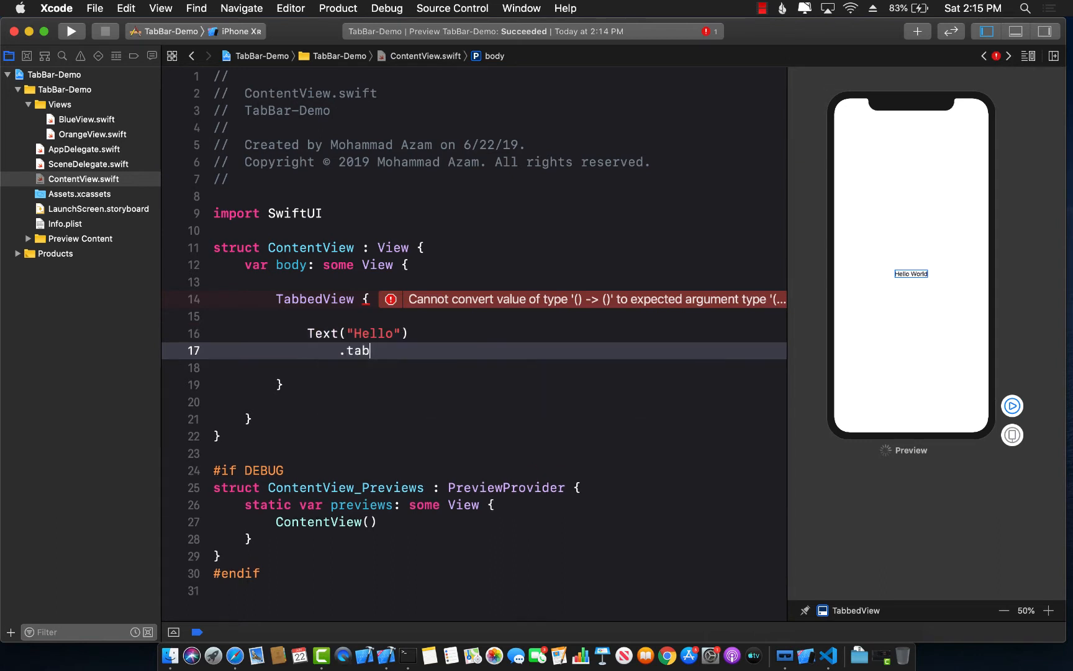
type("Item")
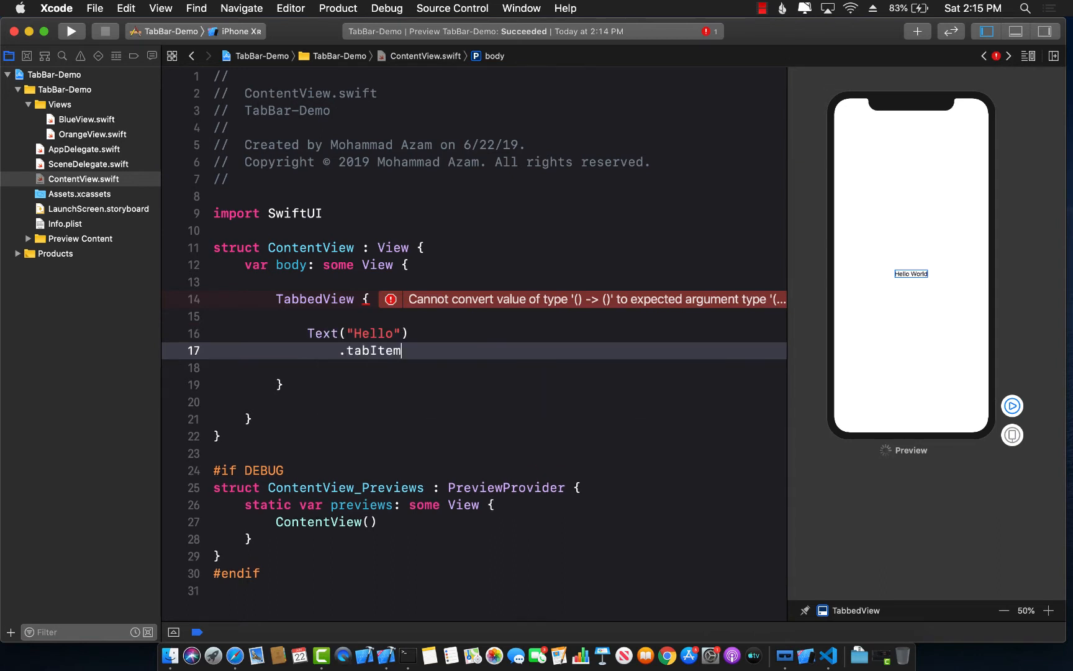
type("Label(")
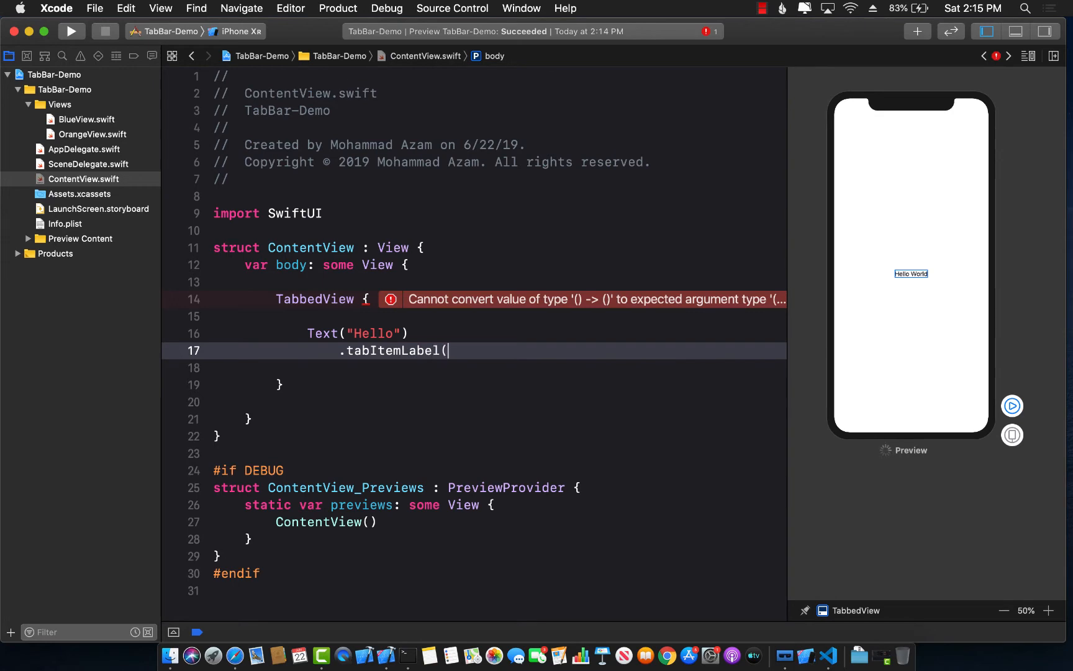
type("Text(\"Home")
left_click(473, 368)
type(".")
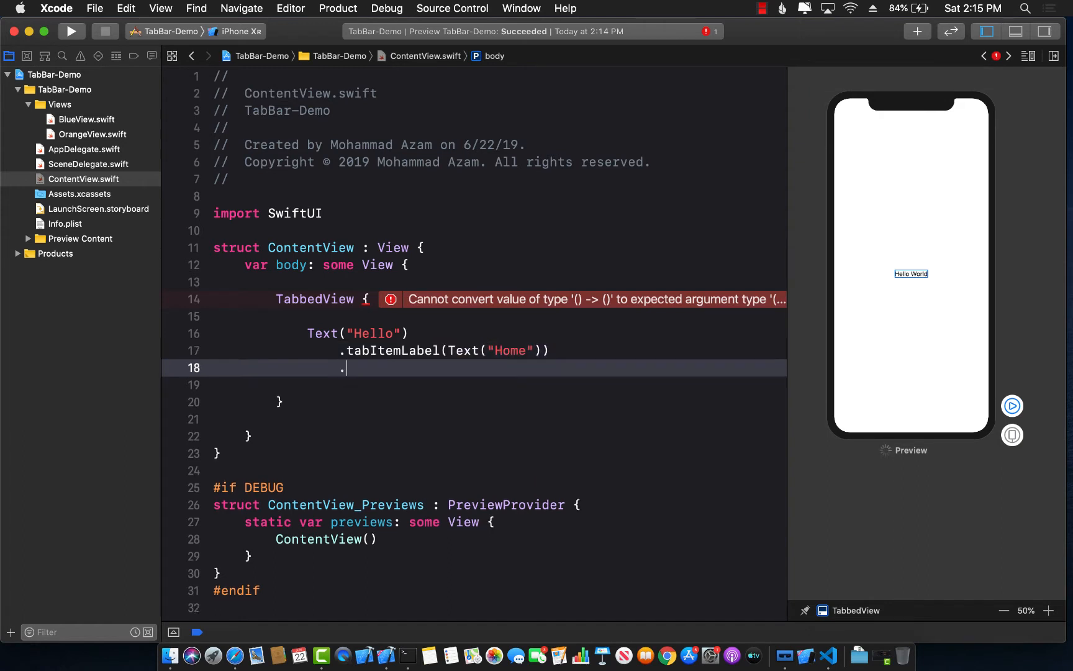
type("tag(")
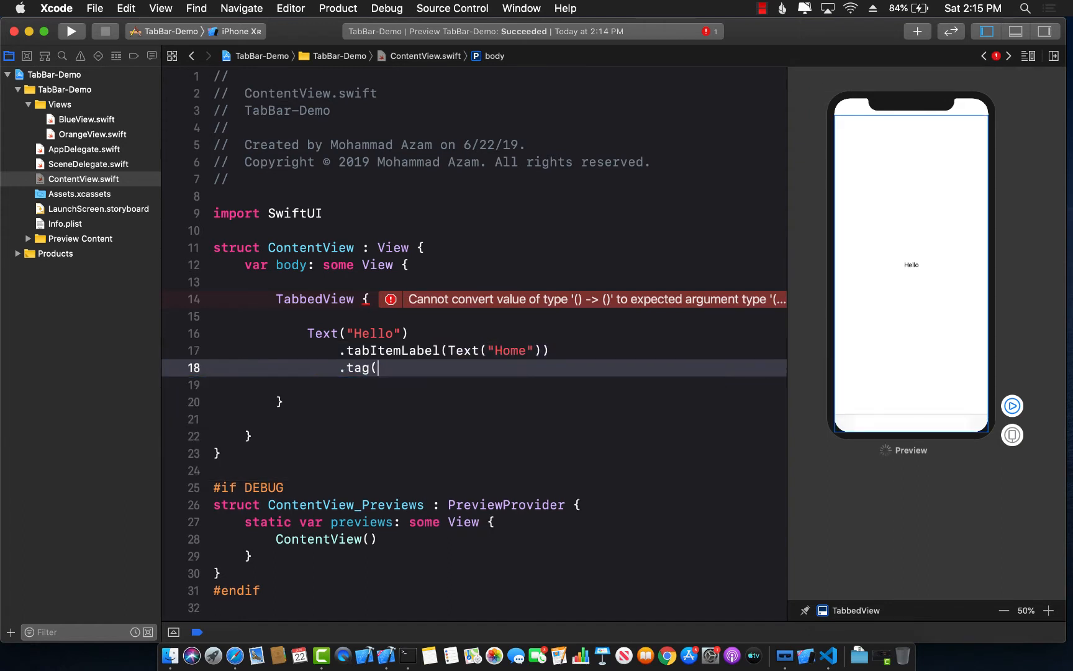
type("0)")
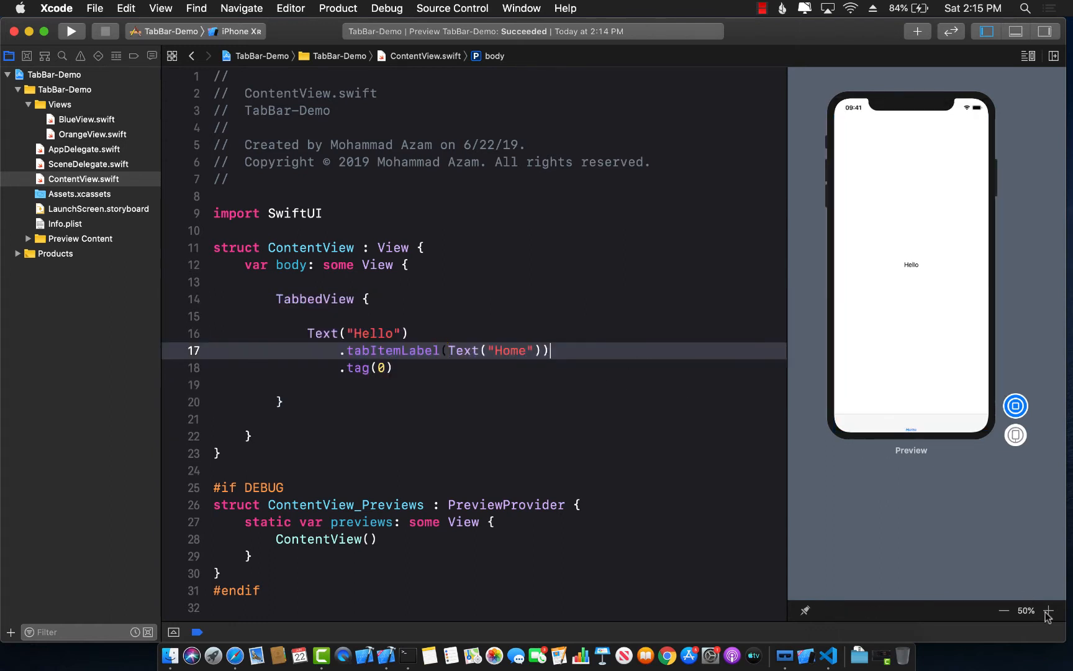
left_click(1052, 611)
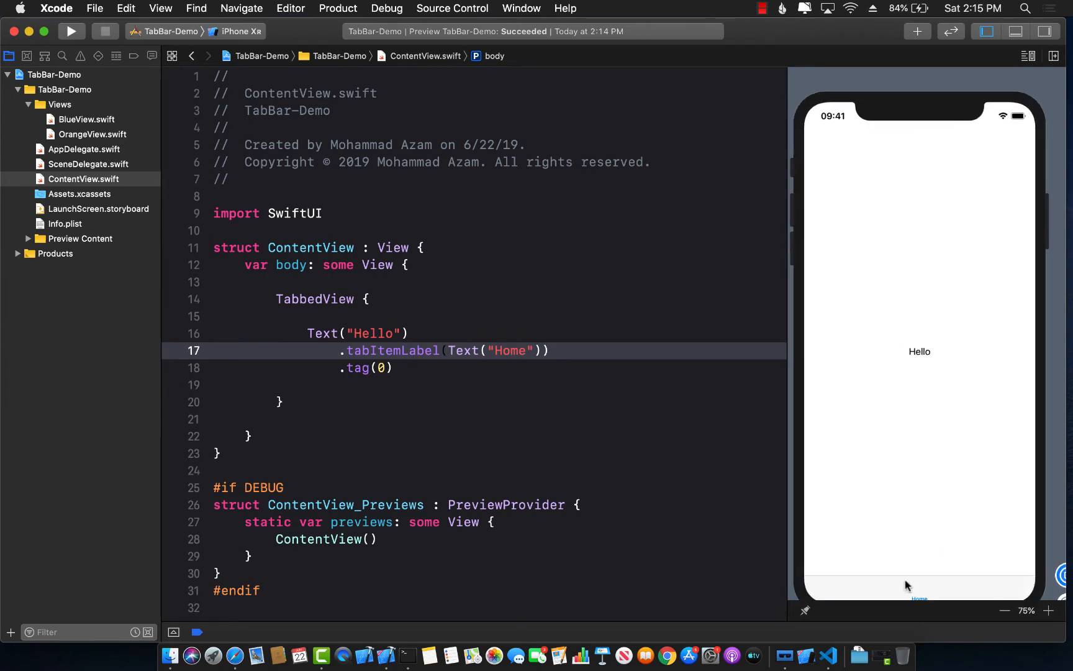
left_click(1005, 610)
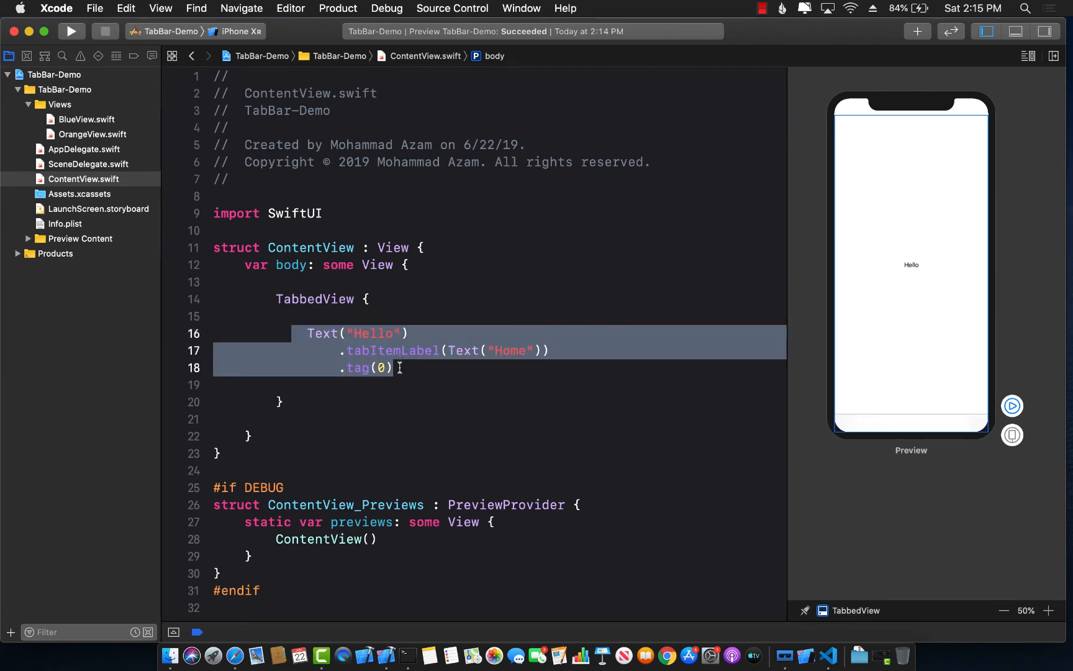
Replace the Hello tab with BlueView() labelled Text("Blue") and tagged 0
key("Delete")
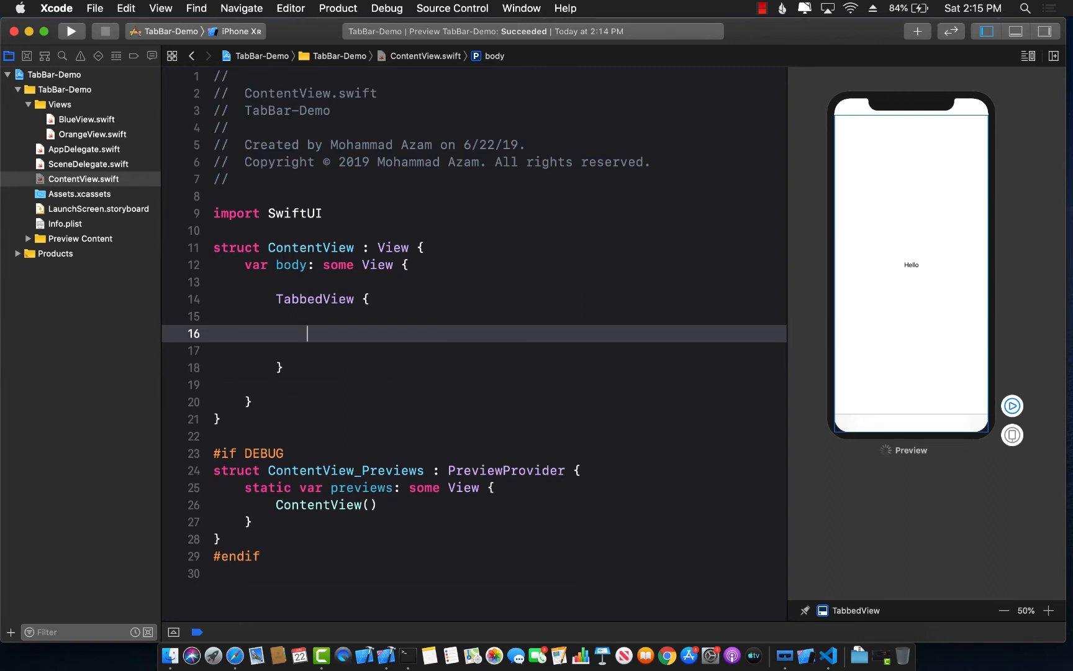
type("BlueView(")
left_click(474, 351)
type(".tabIteml")
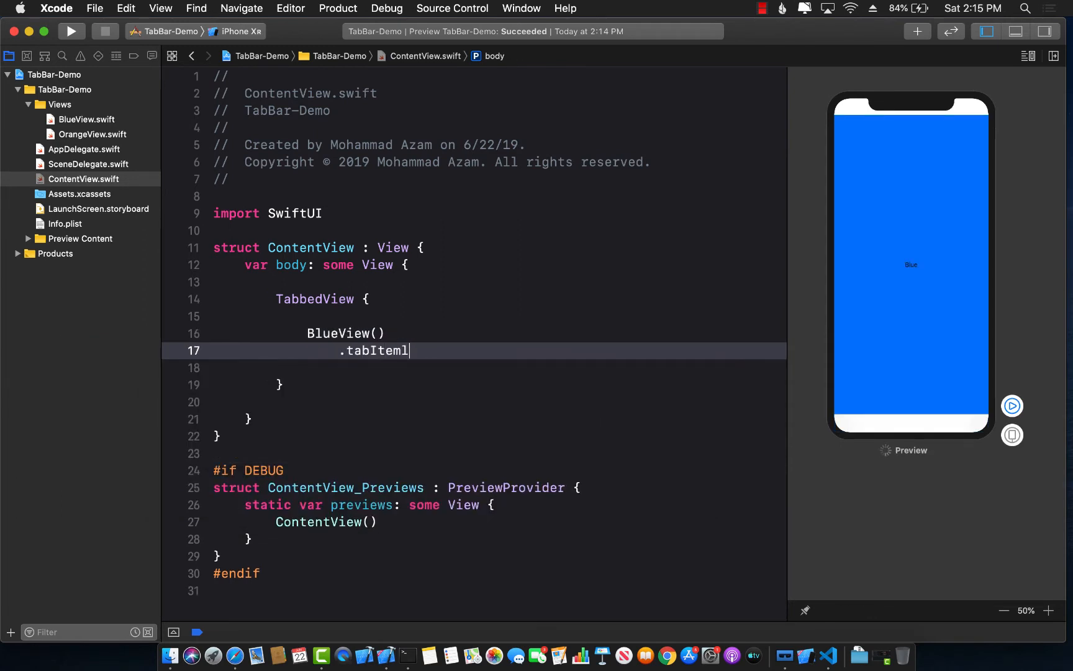
type("Labe")
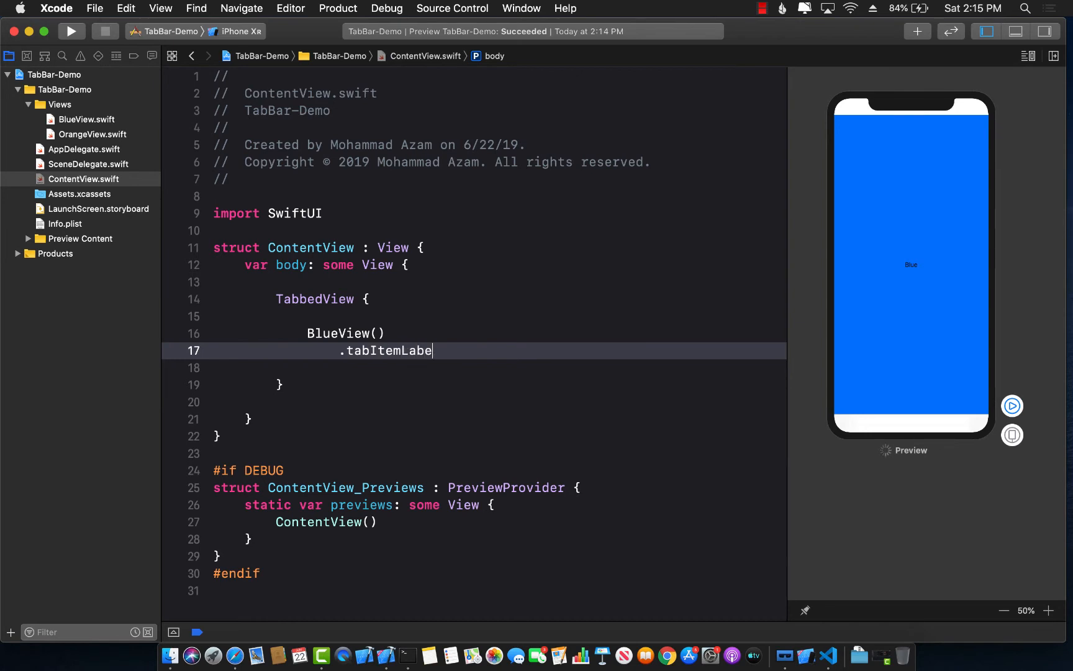
type("l(")
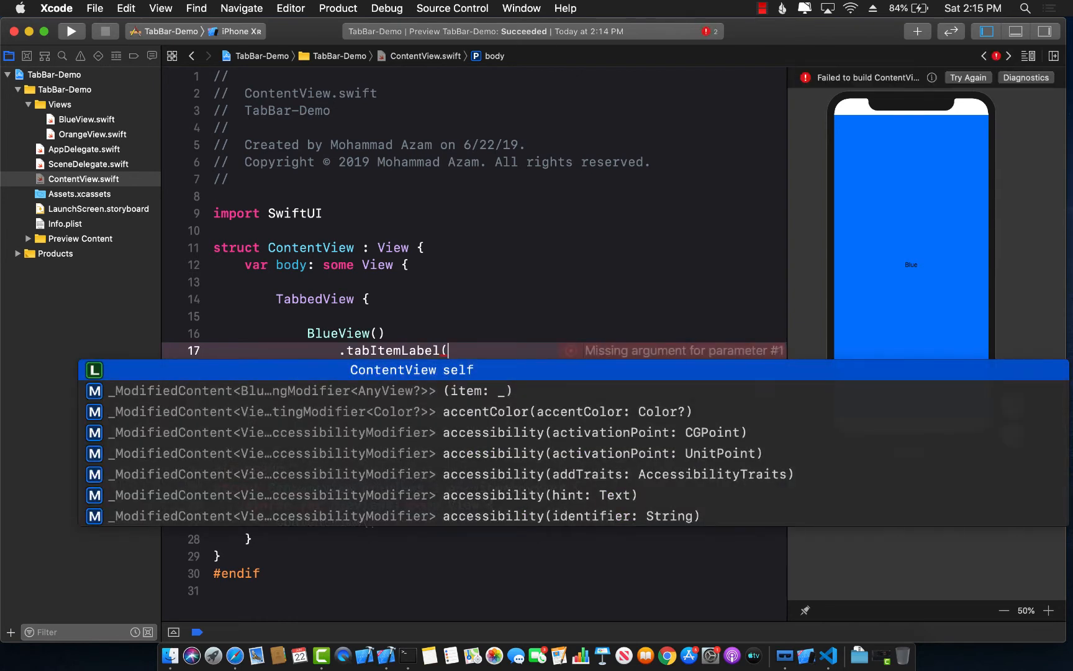
type("Text(\"B\"")
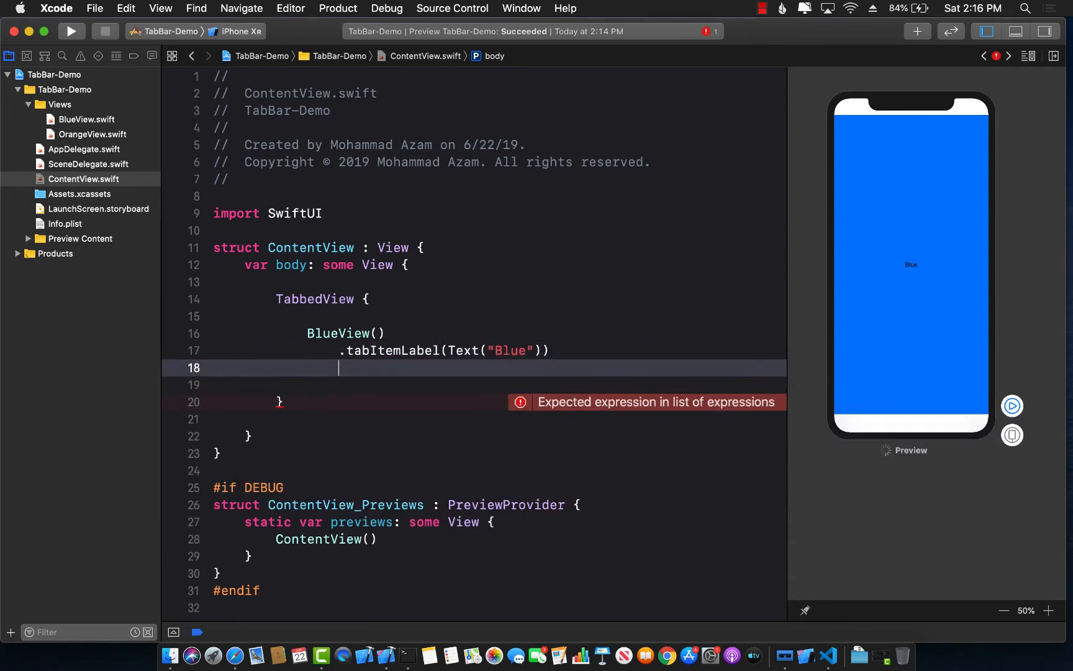
type(".tag(0)")
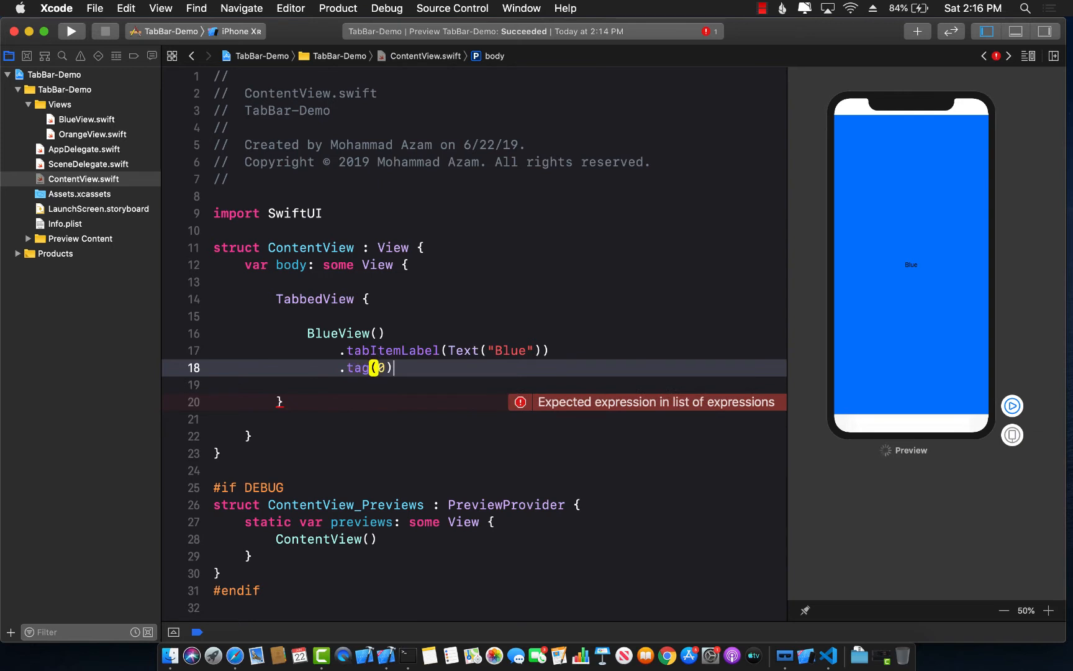
key("Backspace")
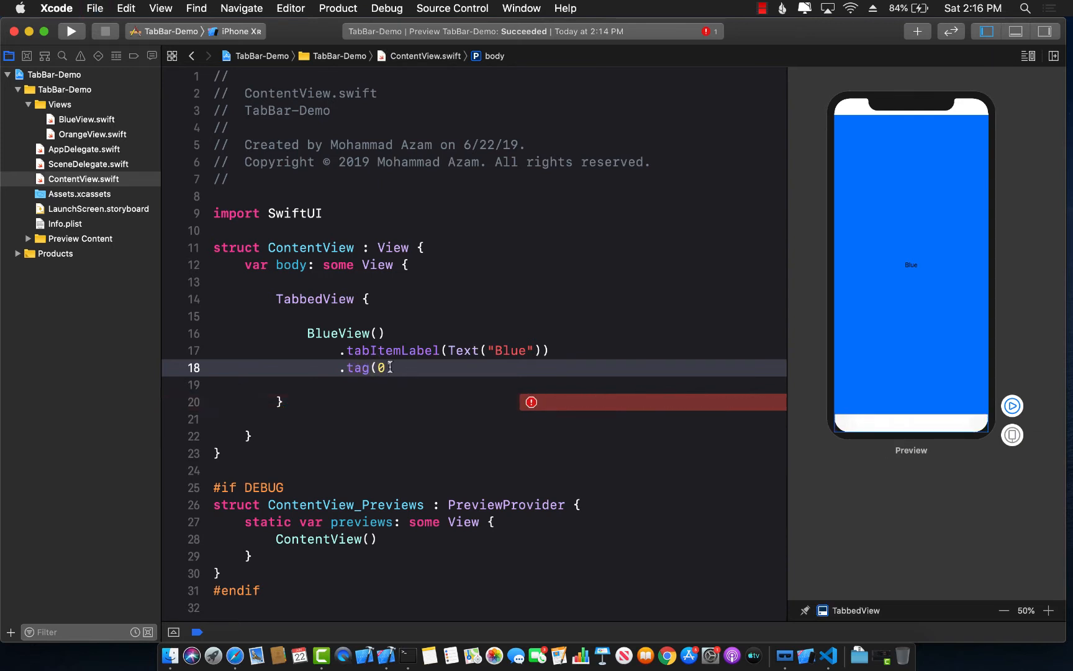
type(")")
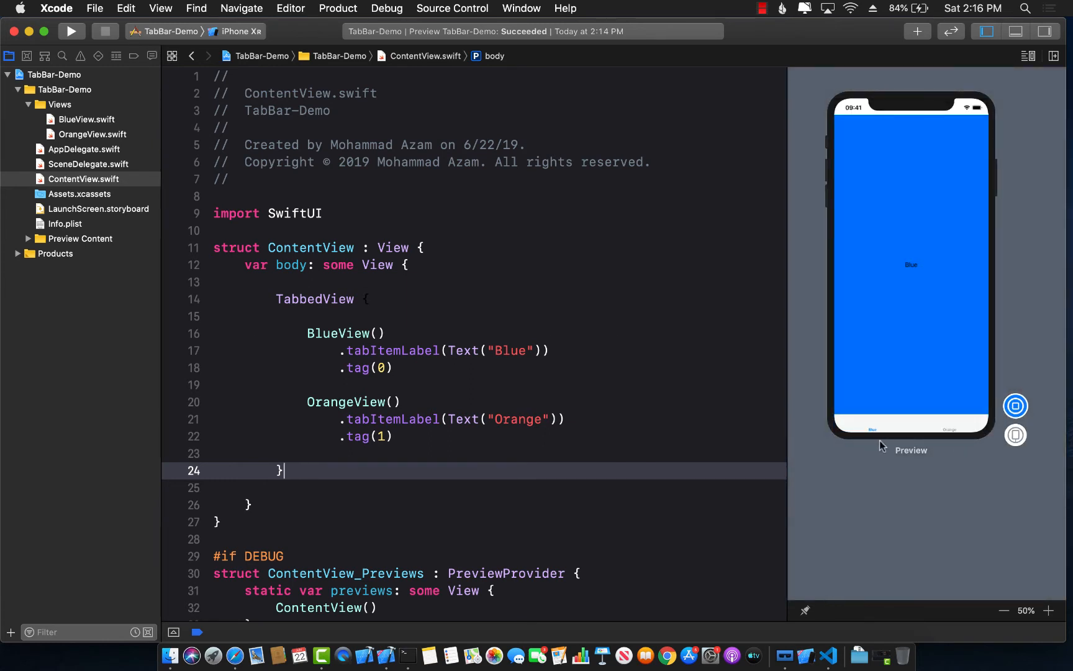
mouse_move(1054, 624)
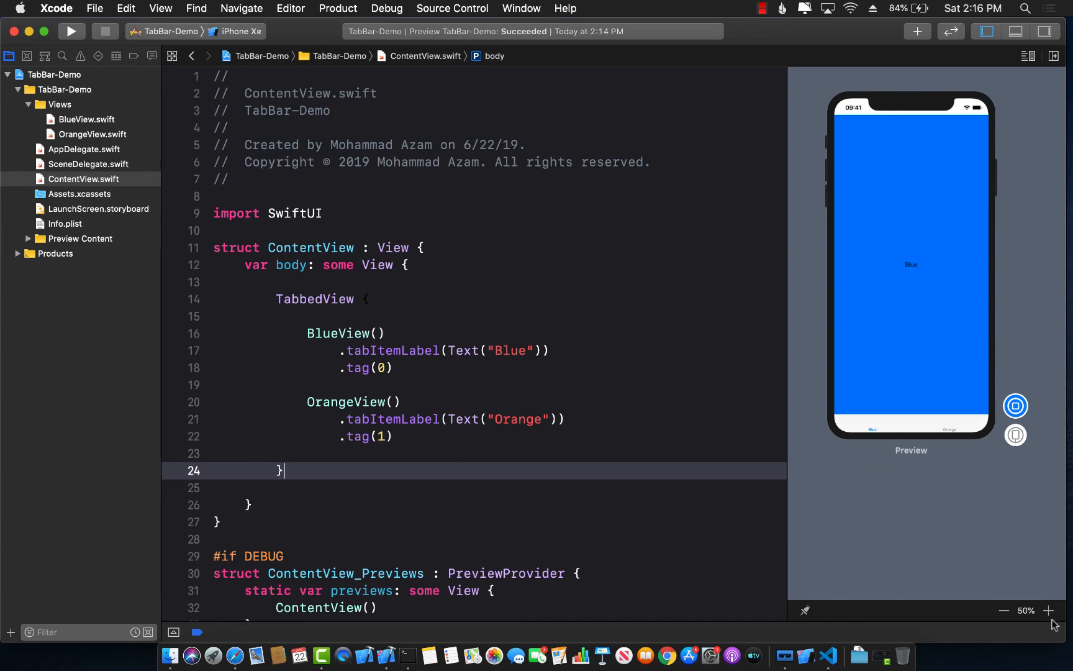
Resize the phone preview and restart Live Preview for the tabs
left_click(1048, 610)
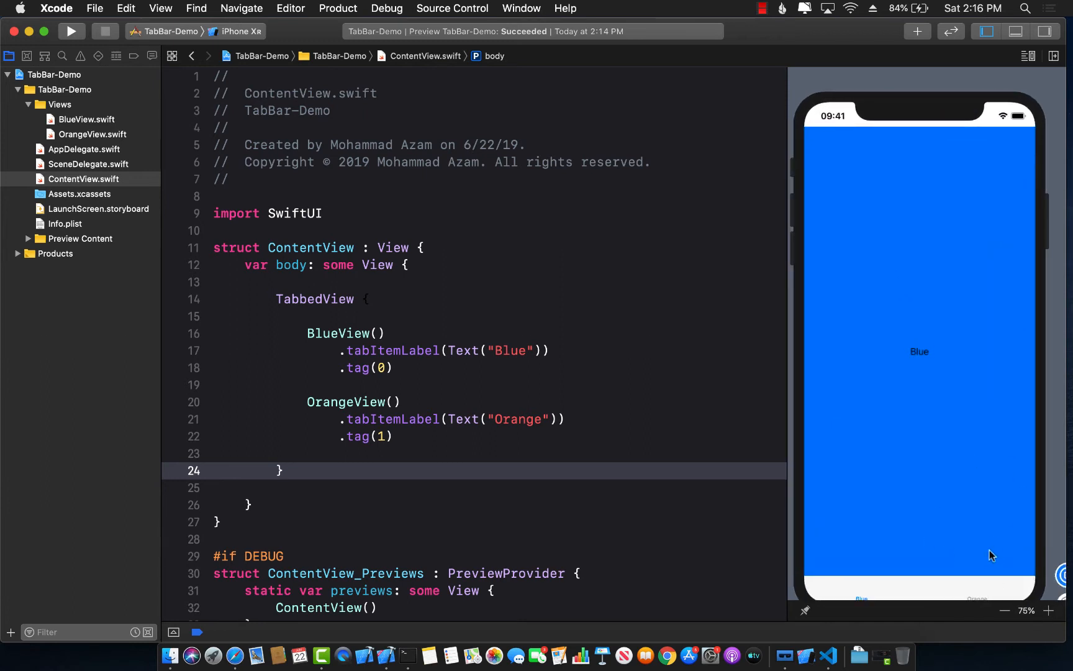
mouse_move(1060, 582)
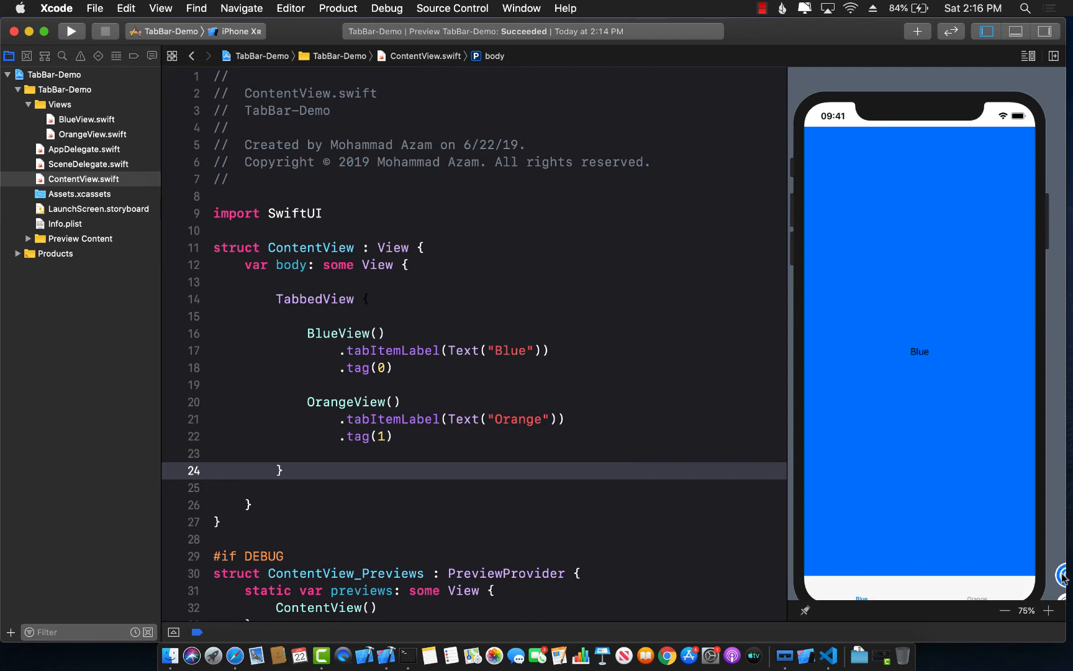
left_click(1005, 610)
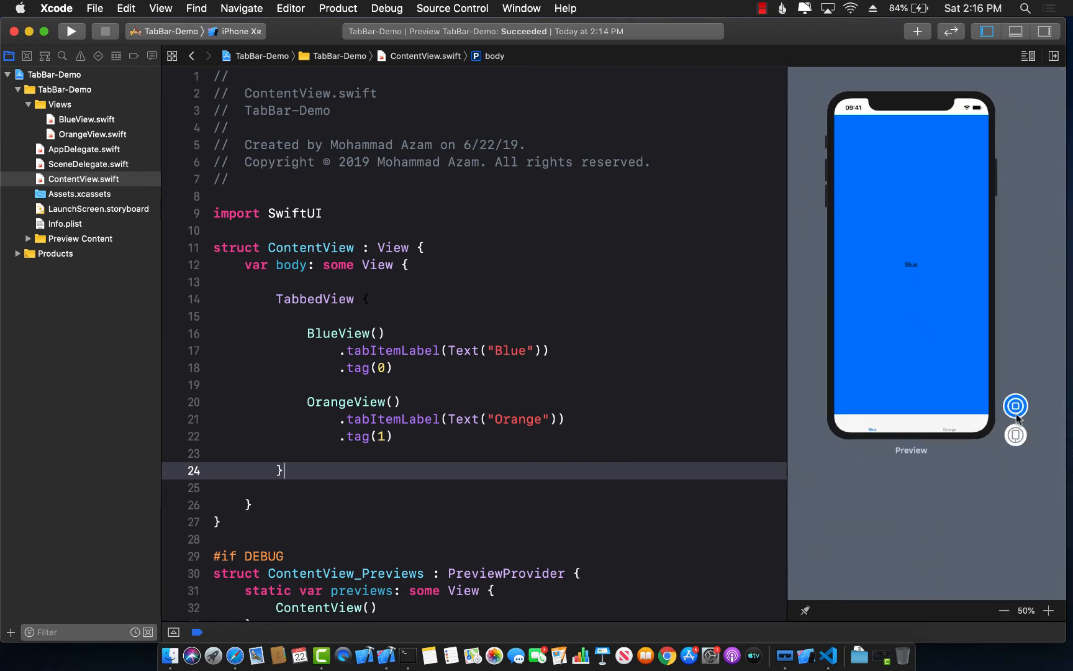
left_click(1016, 405)
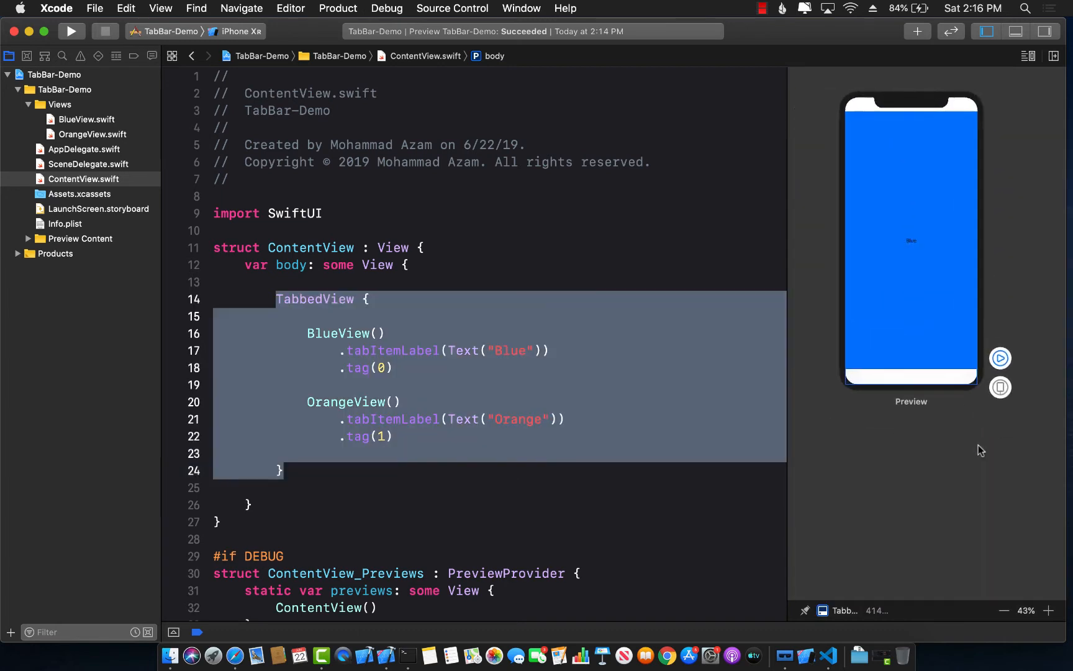
left_click(1052, 610)
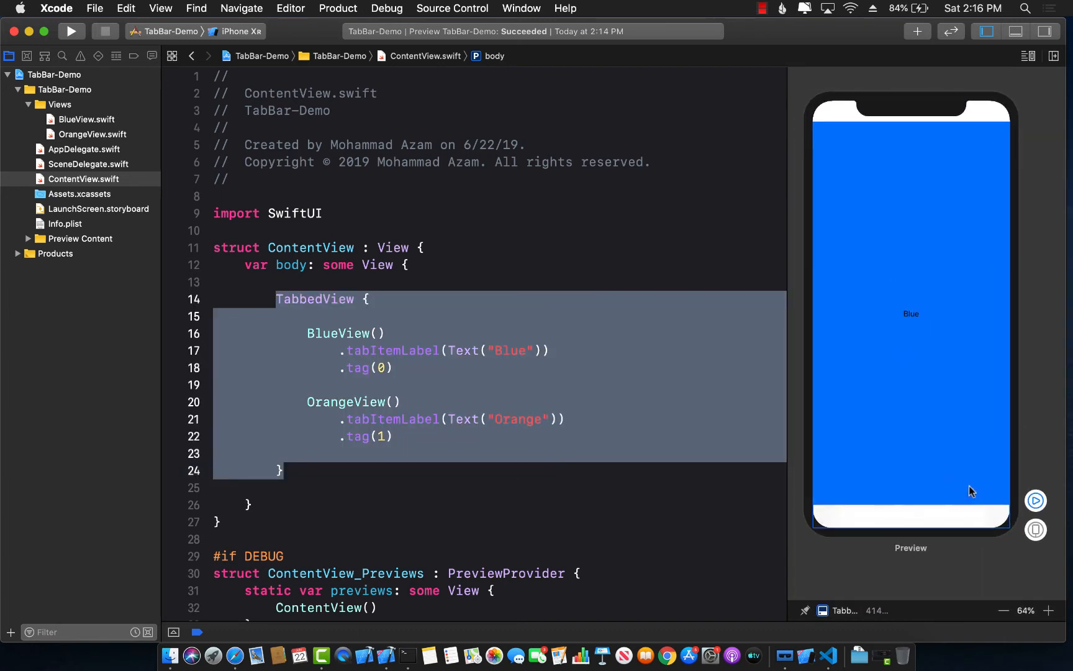
left_click(1035, 500)
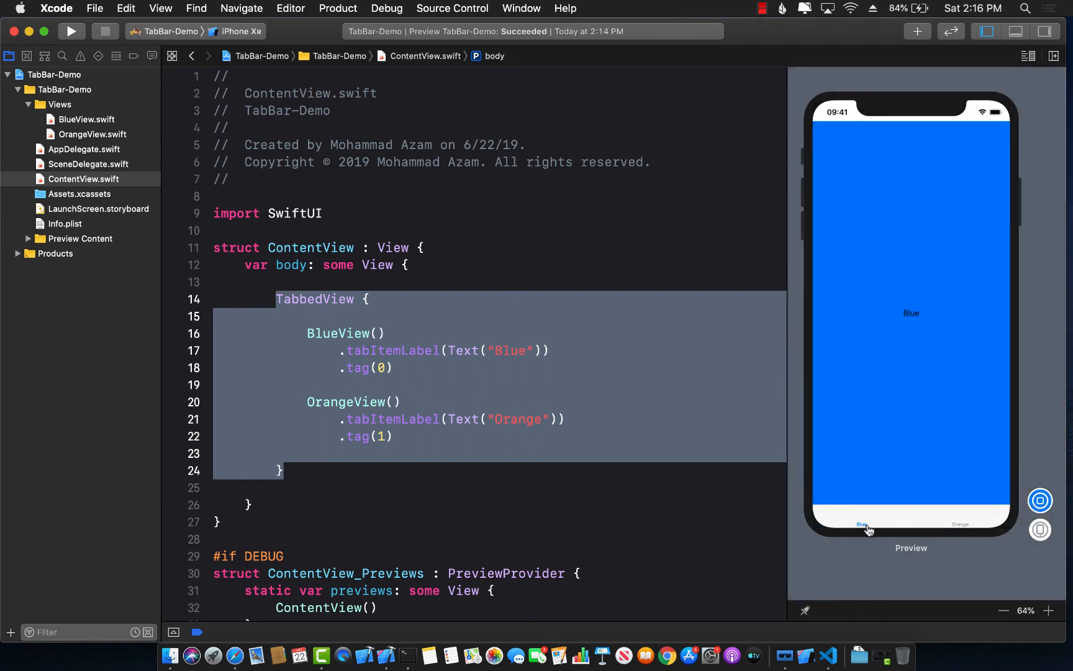
mouse_move(932, 349)
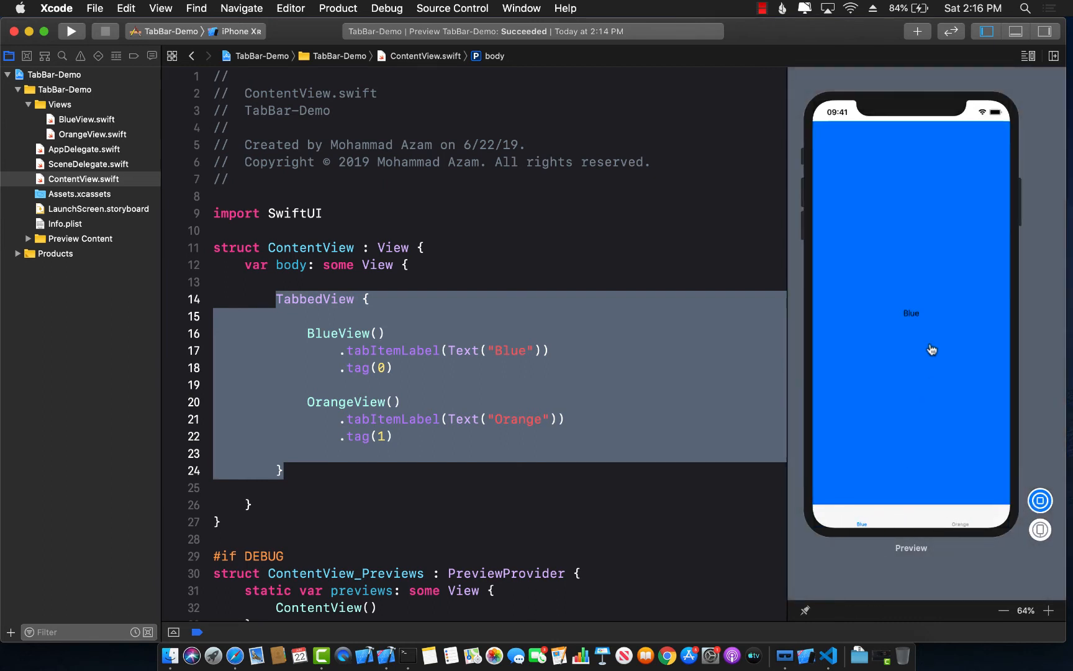
Tap the Blue content and the Orange tab to confirm switching works
left_click(308, 316)
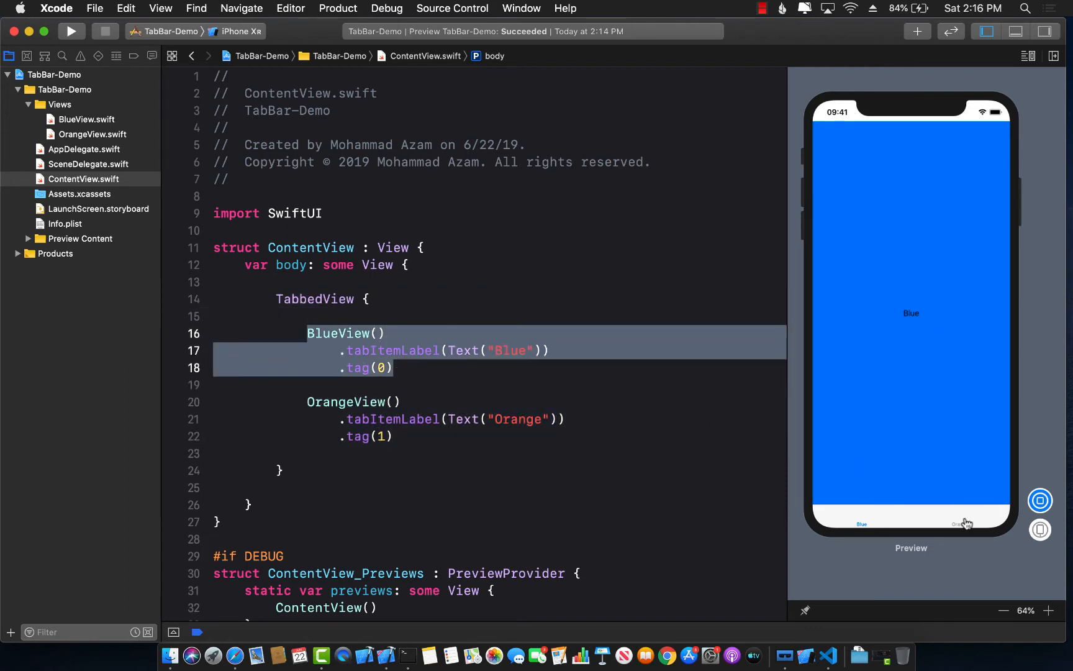
left_click(961, 524)
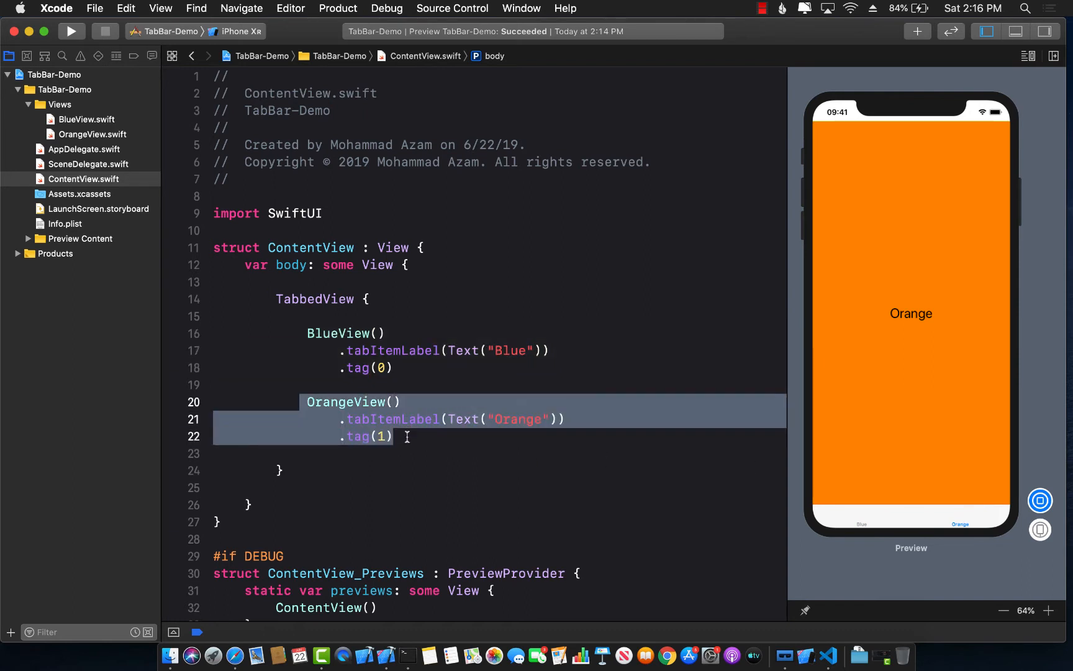
left_click(395, 437)
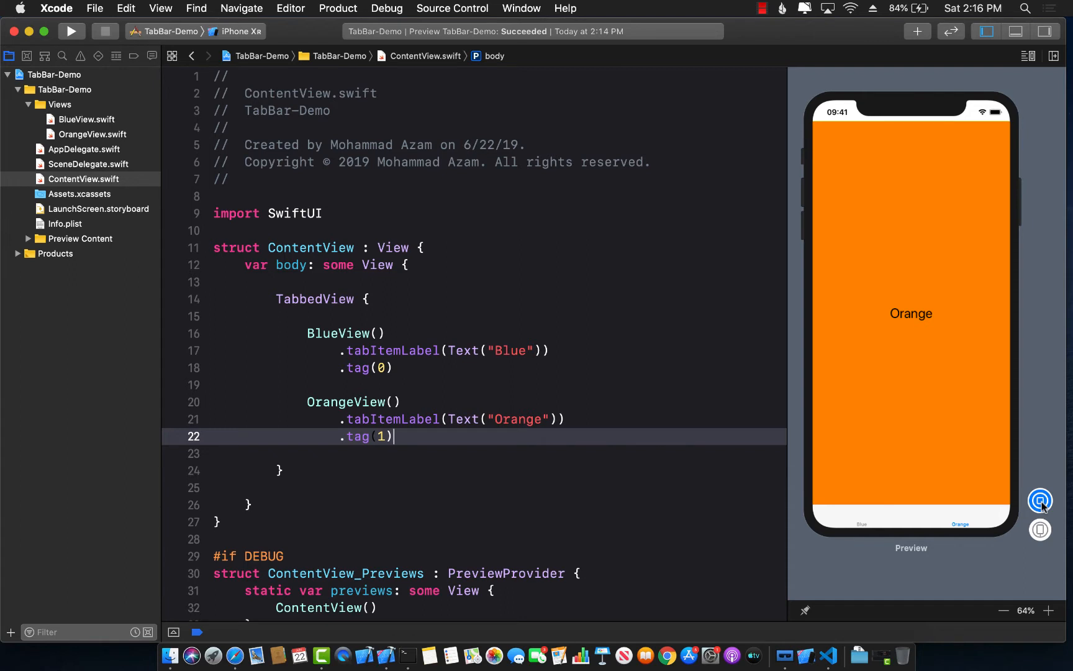
mouse_move(860, 525)
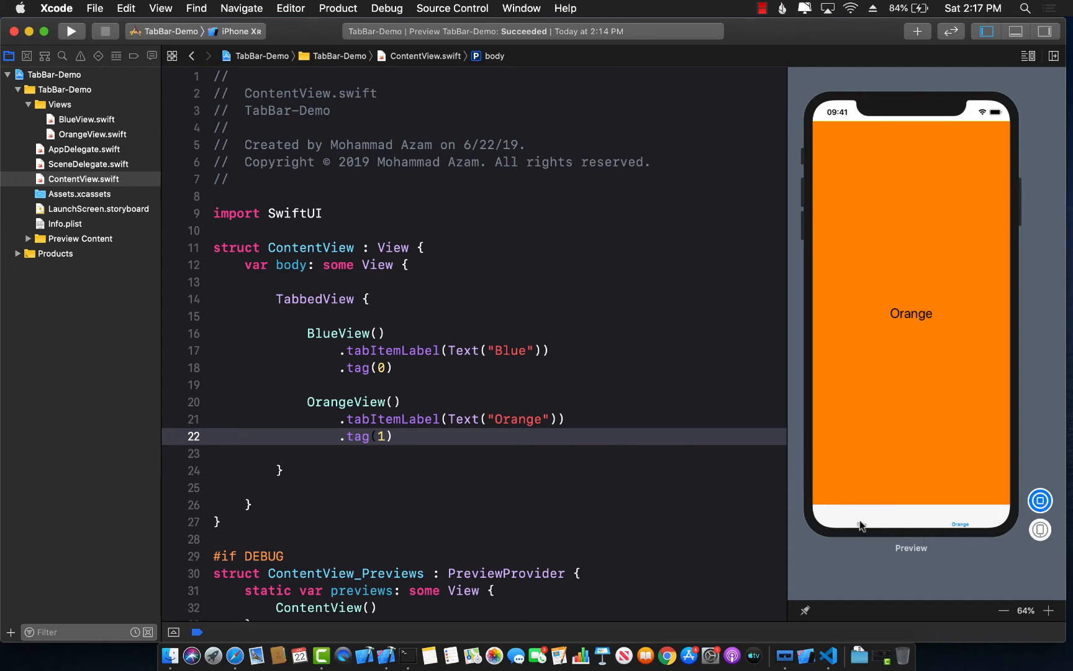
mouse_move(1026, 510)
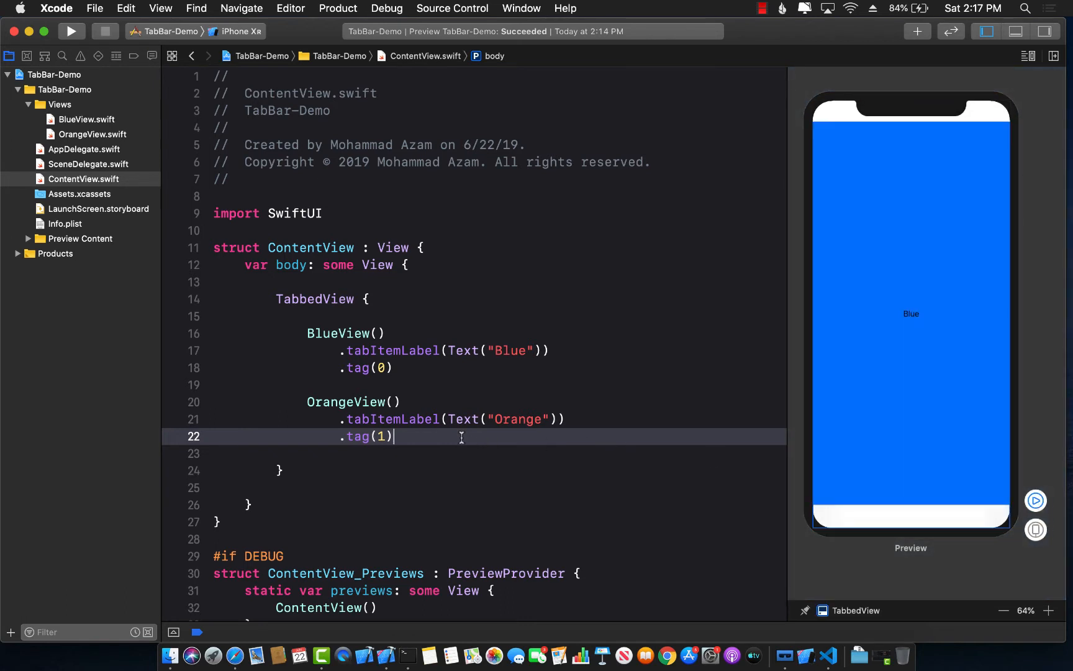
Add a Text("Swords") tab whose tabItemLabel is VStack { Image("") }
type("T")
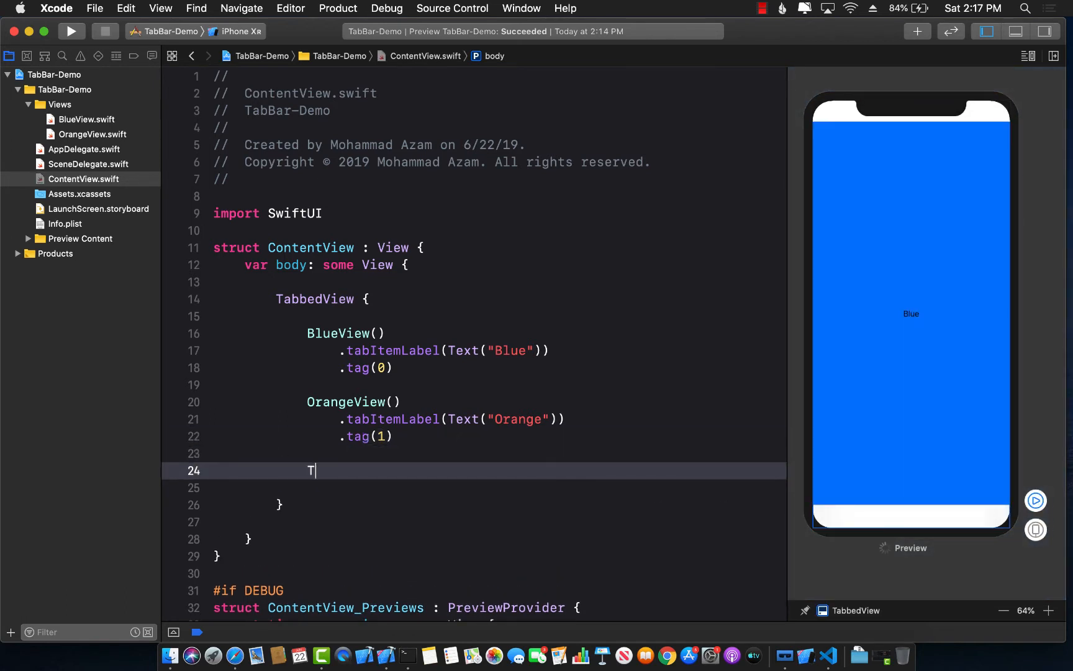
type("ext(\"Swords")
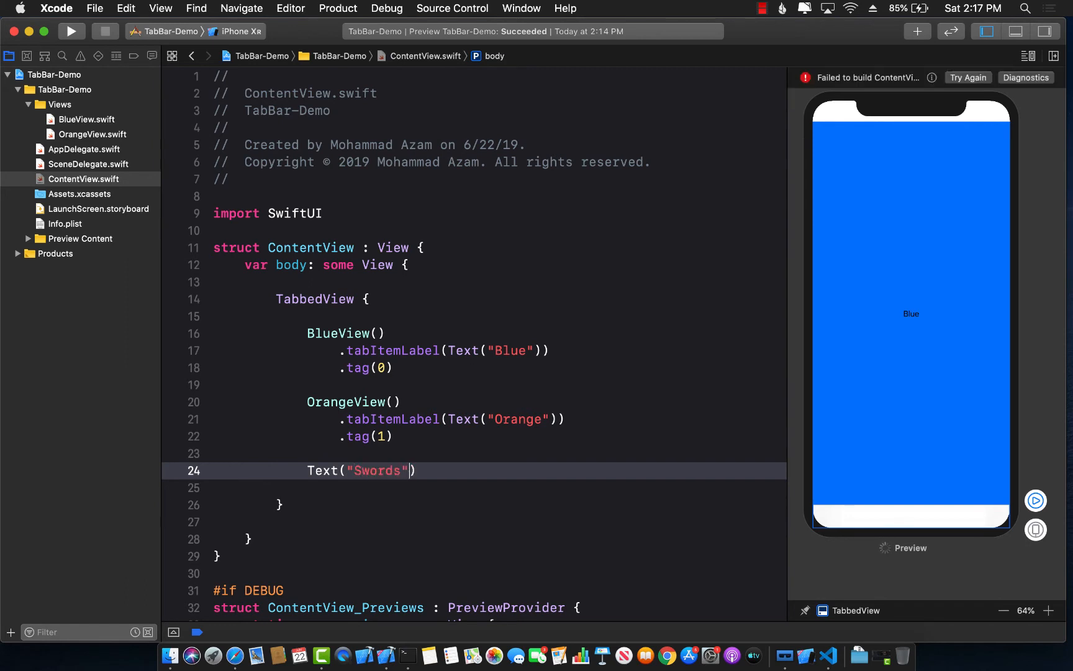
type(".tabItemLabel(item: View")
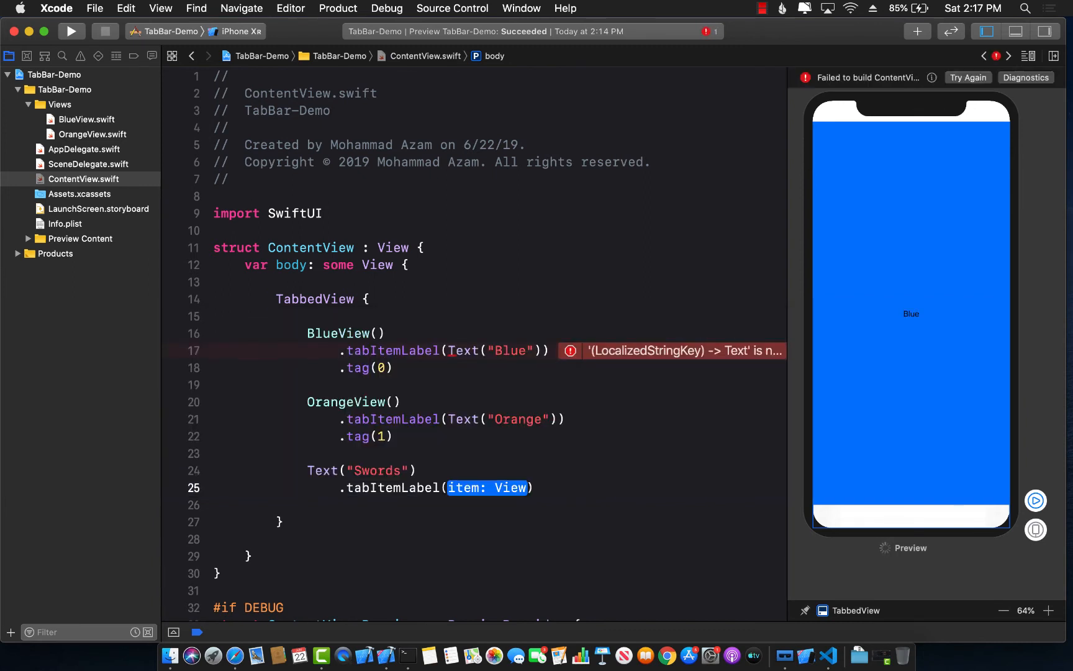
type("VStack {")
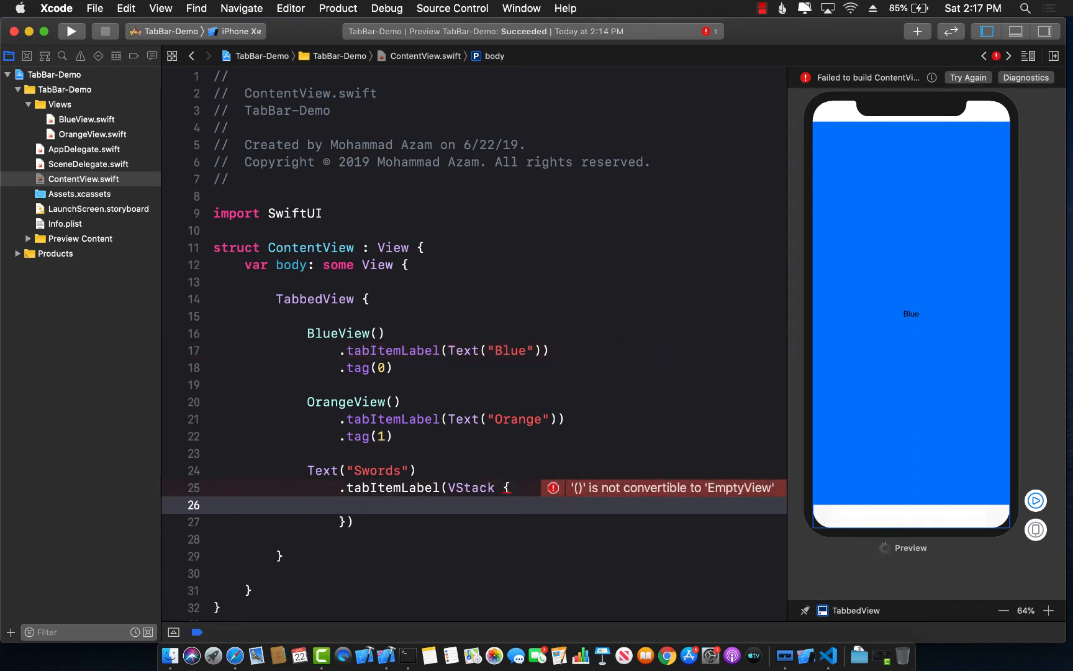
type("Image(\"\"")
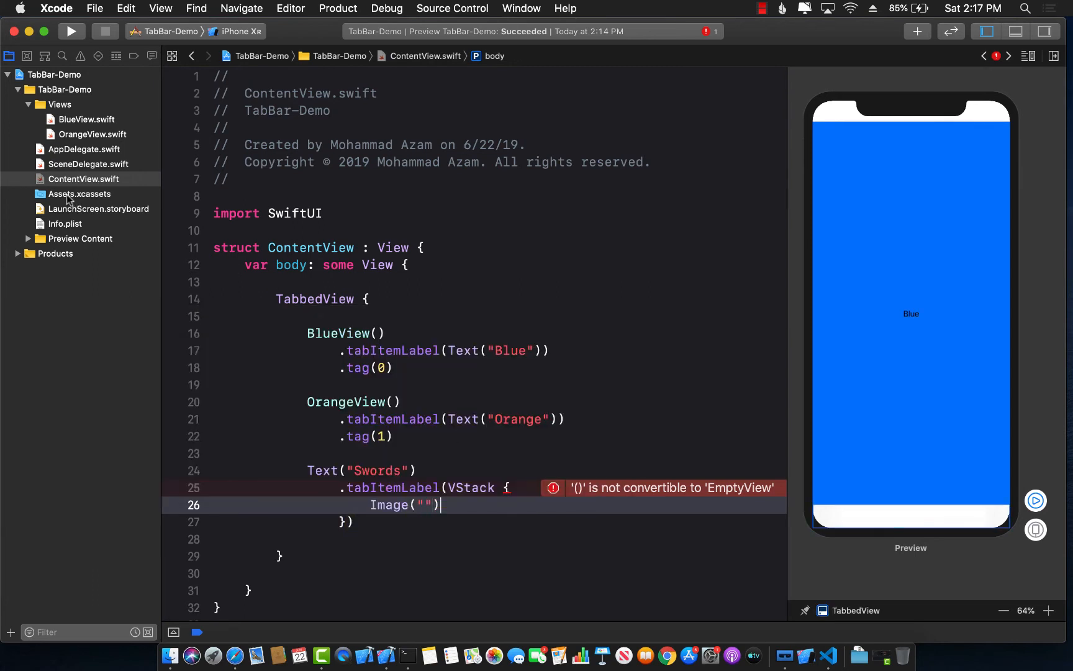
Copy the sample-302-swords asset name and paste it into the empty Image("")
left_click(80, 194)
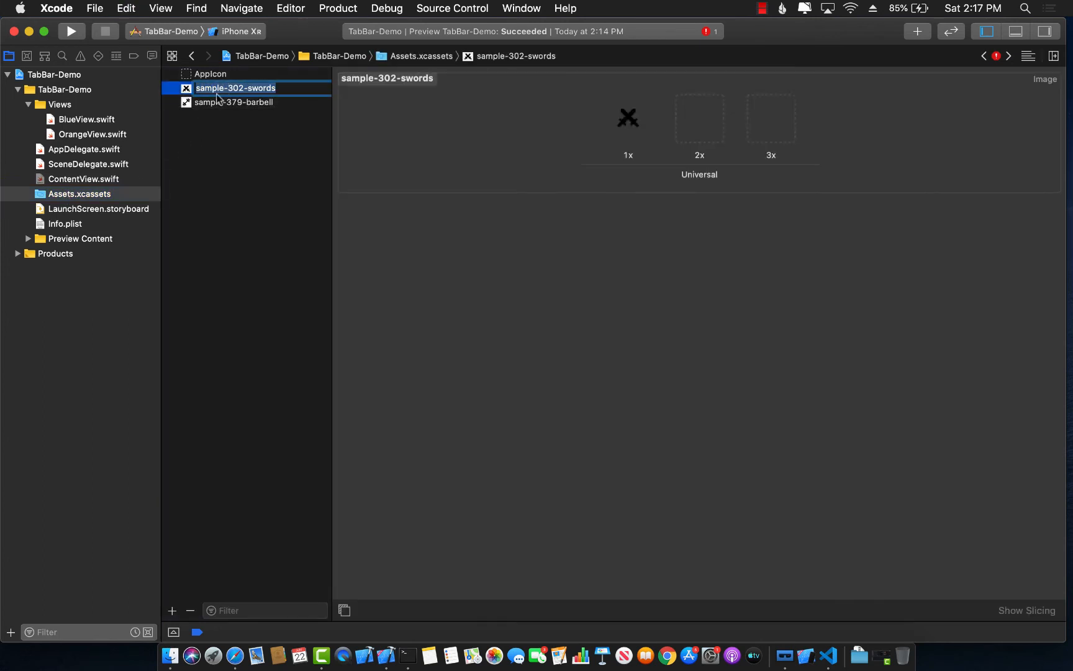
left_click(83, 179)
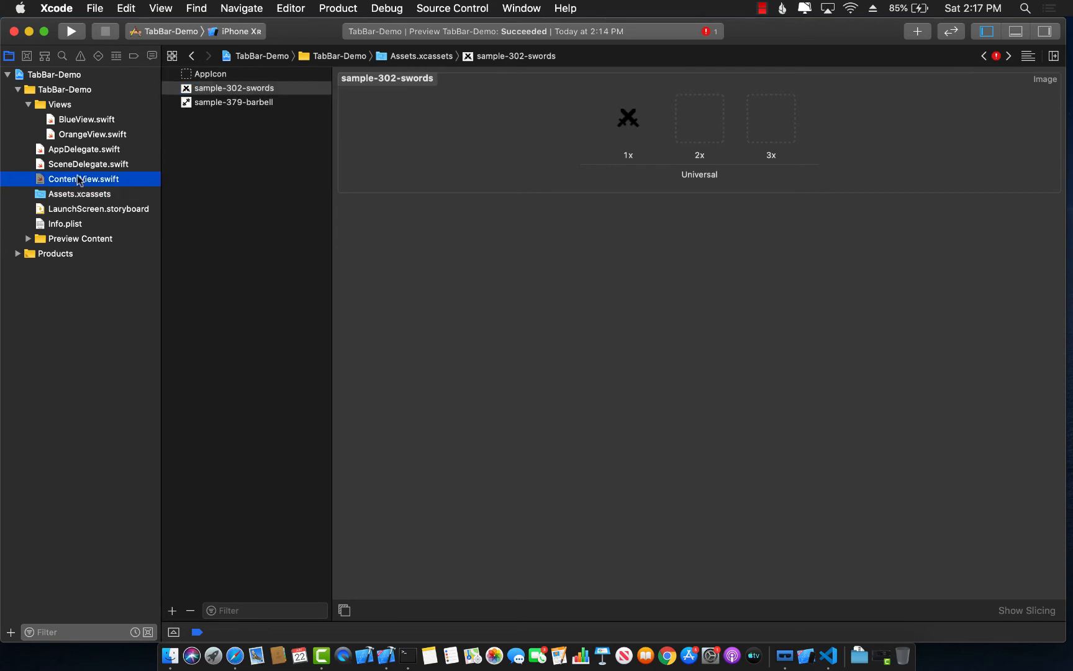
left_click(83, 179)
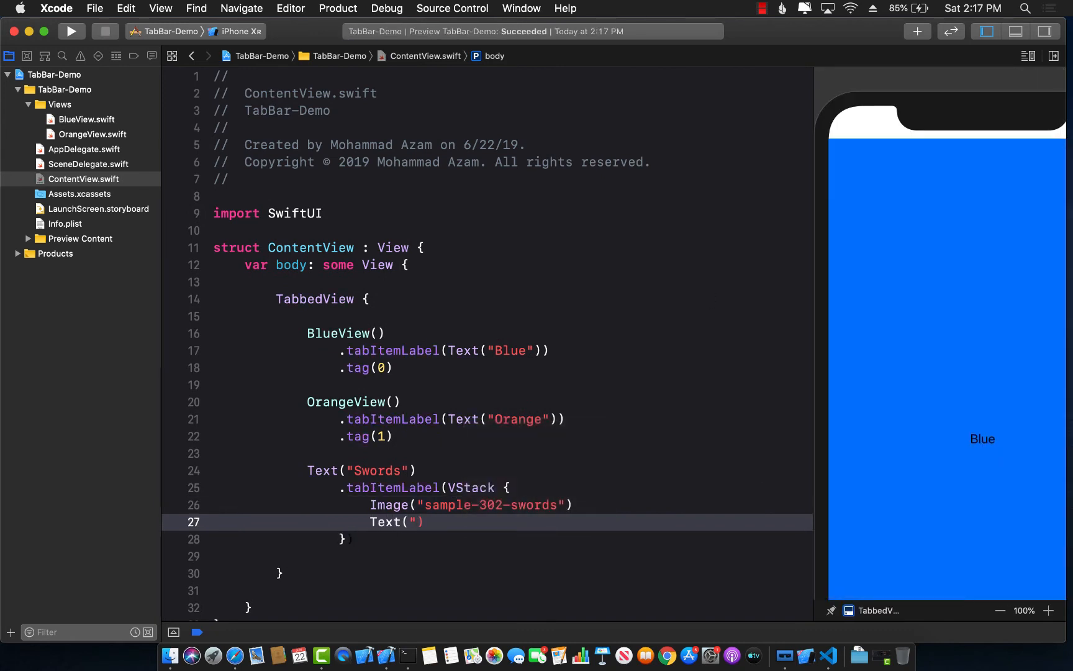
Finish the label with Text("Swords") and tag the Swords tab 2
type("Swords")
left_click(488, 539)
type(")")
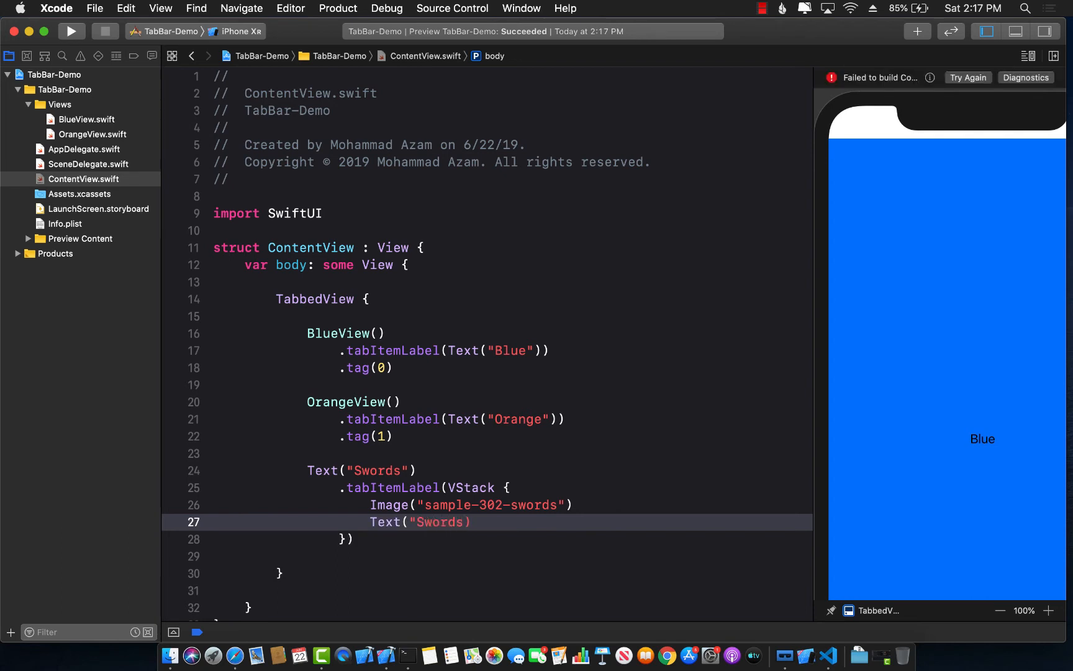
type("\").tag")
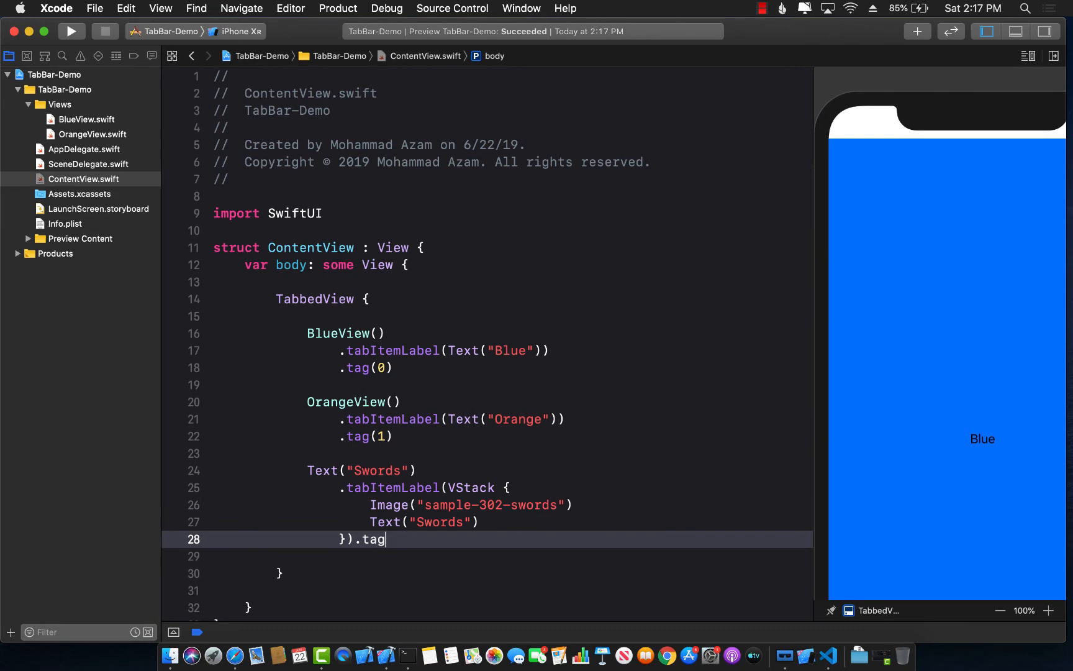
type("(2)")
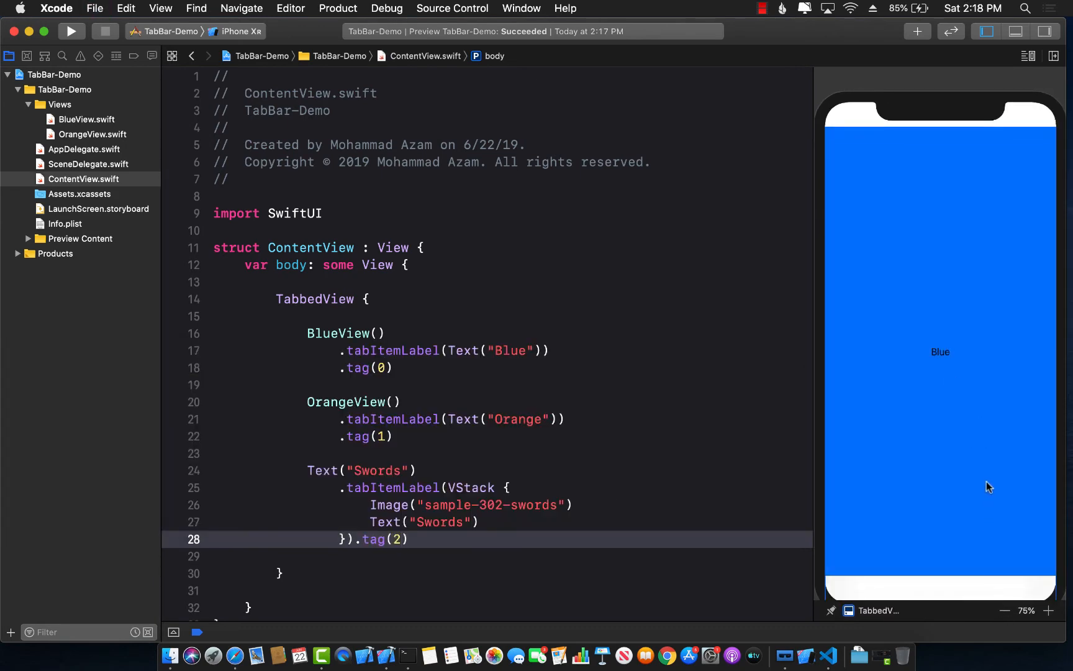
mouse_move(1000, 601)
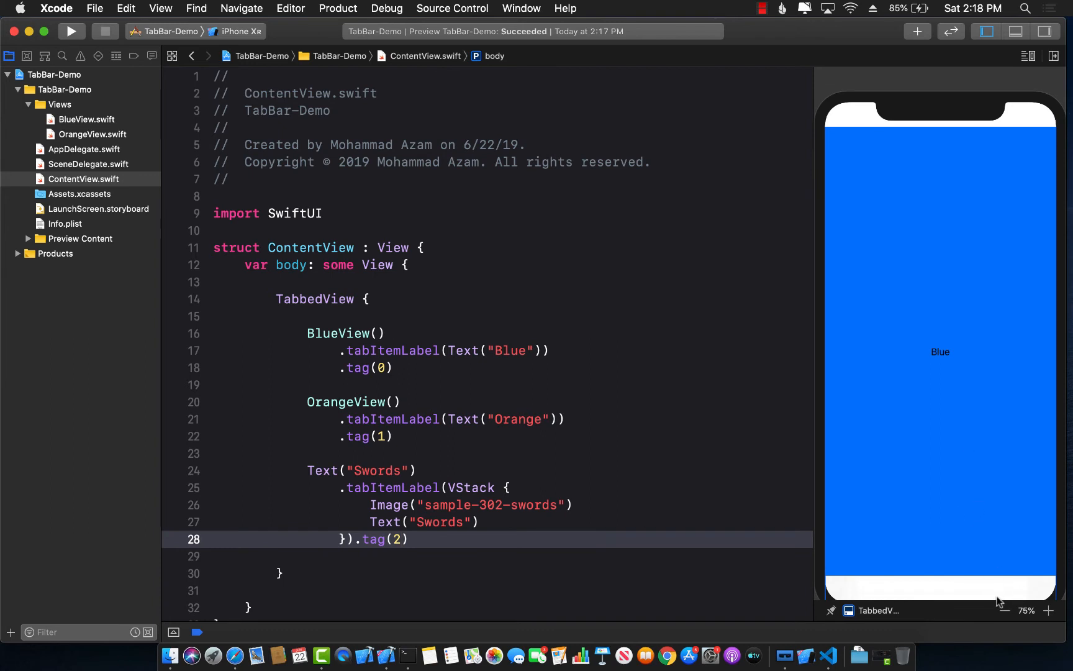
Start Live Preview and tap the Swords, Blue, then Swords tab items
left_click(1002, 610)
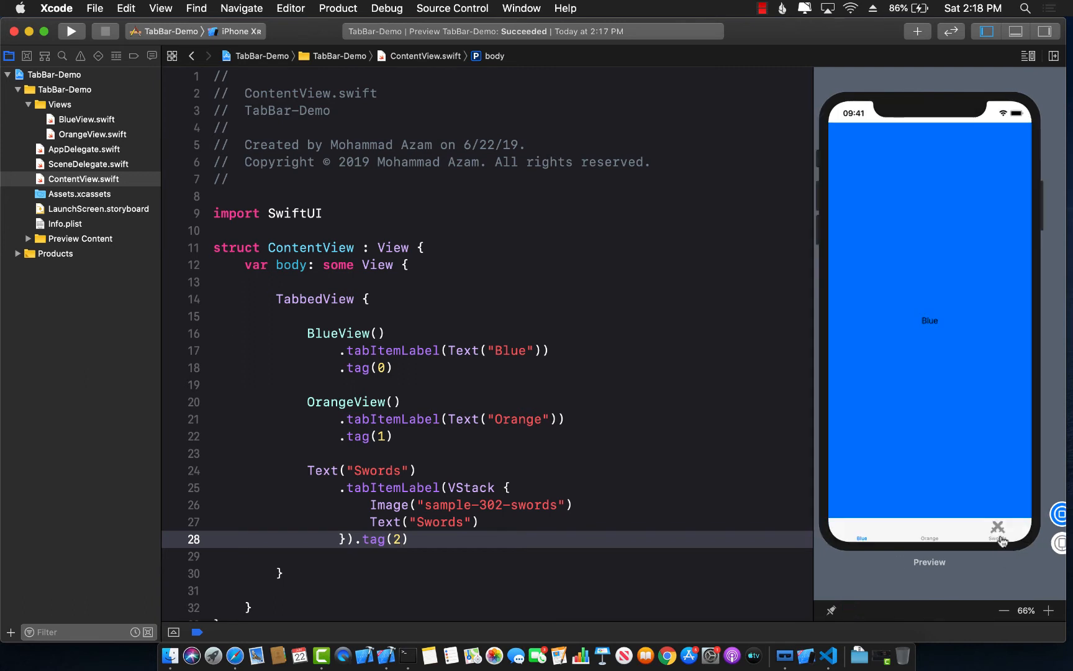
left_click(997, 534)
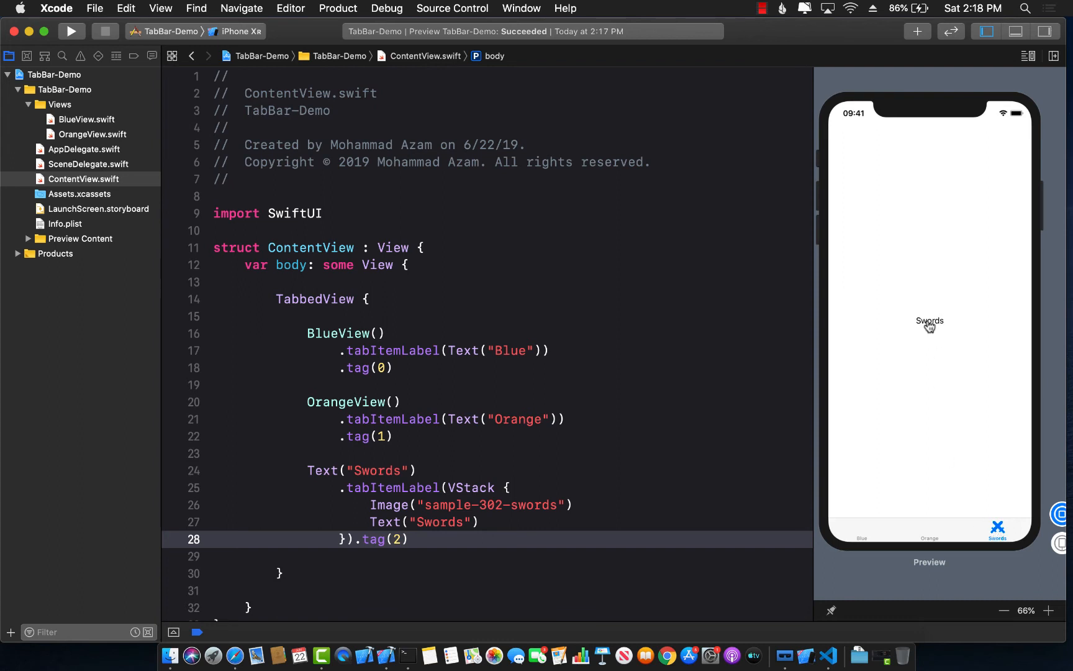
left_click(860, 533)
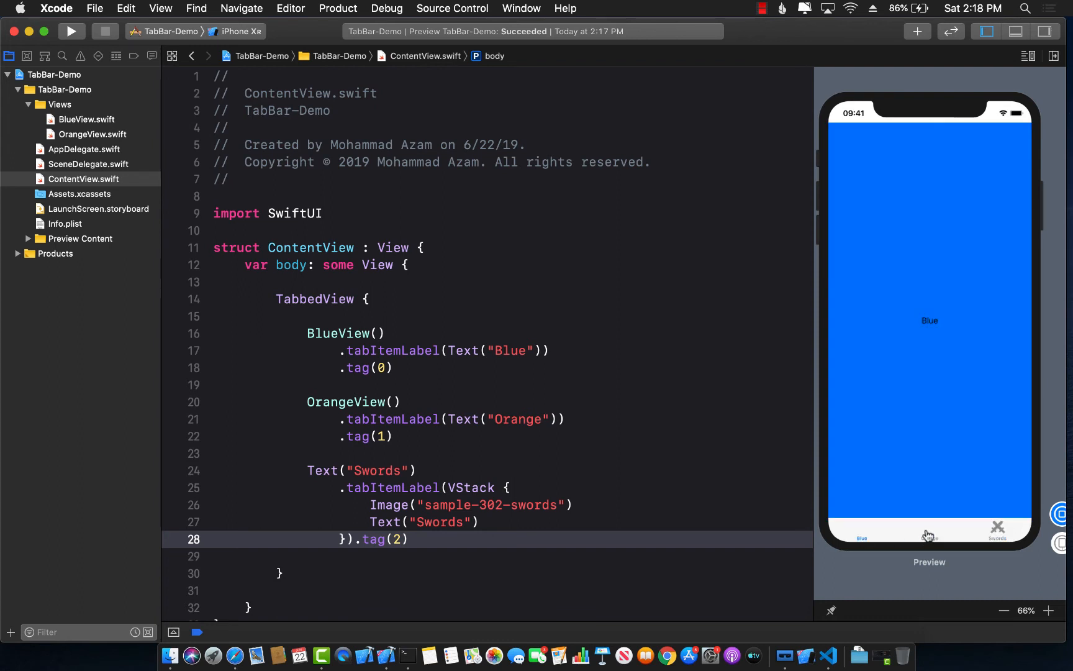
left_click(997, 530)
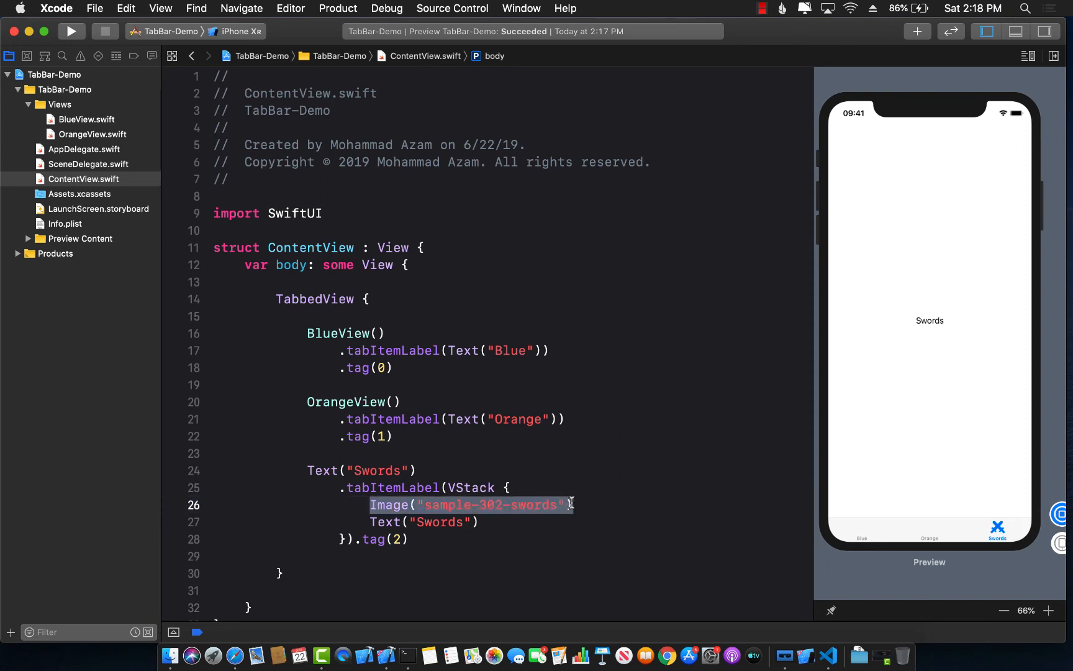
key("Delete")
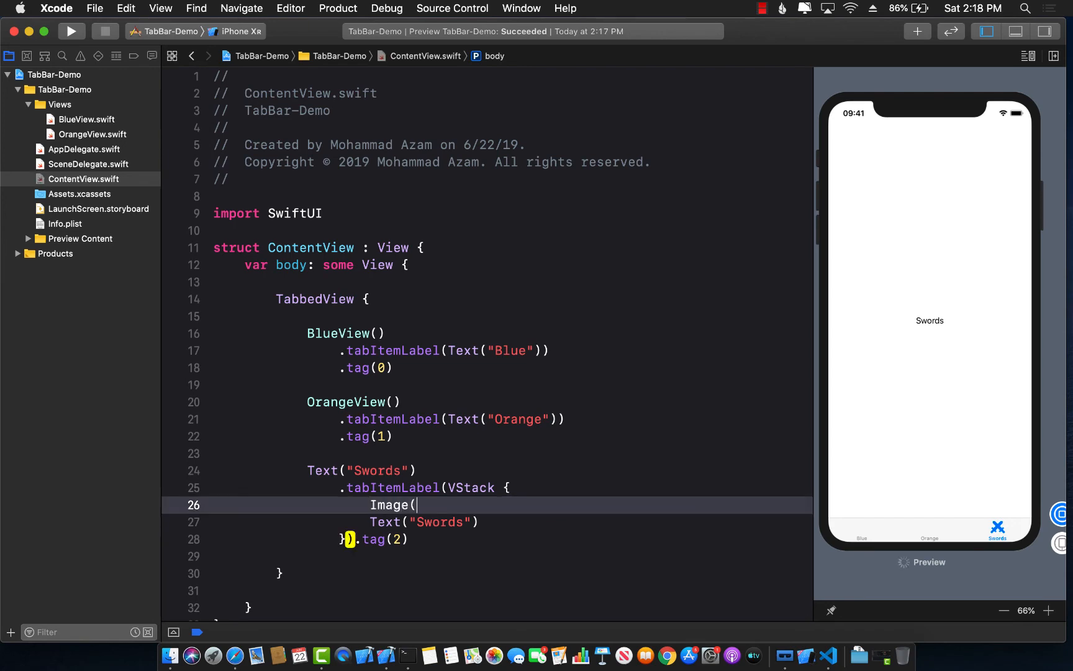
type("(")
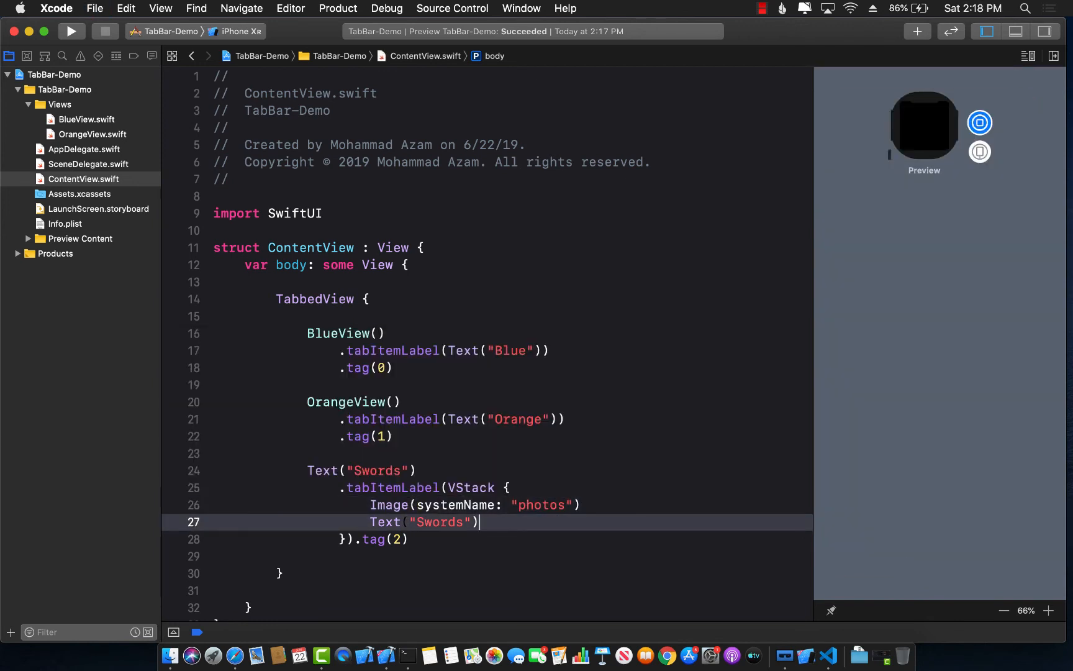
double_click(541, 504)
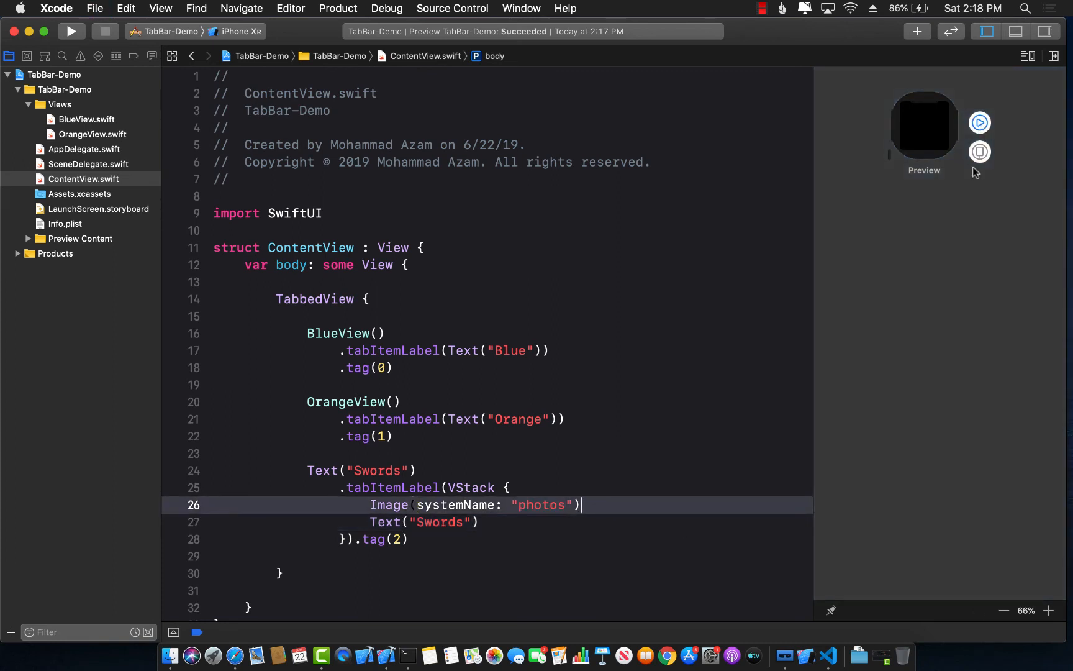
left_click(979, 122)
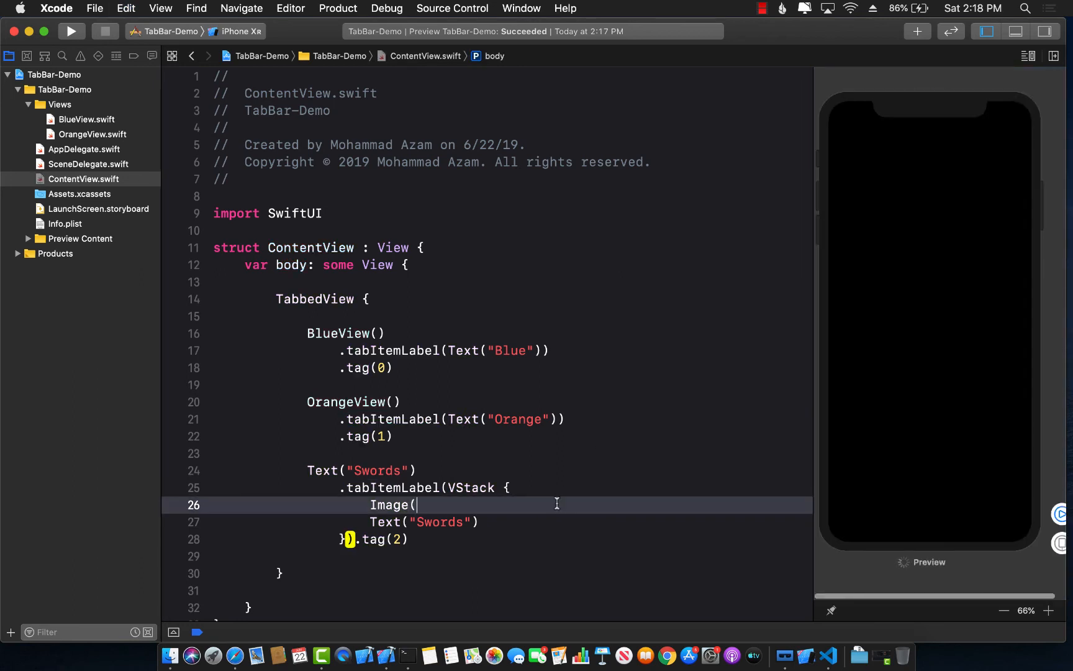
type("\"sample-302-swords\")")
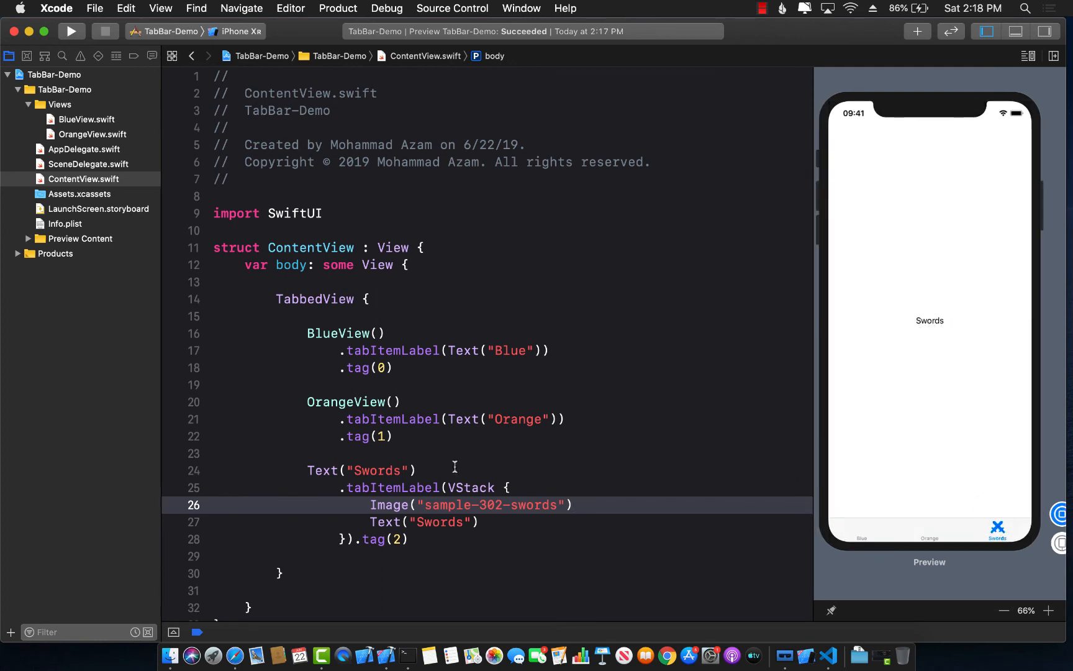
Select Text("Swords"), tap the Orange and Blue tabs, then stop Live Preview
double_click(360, 470)
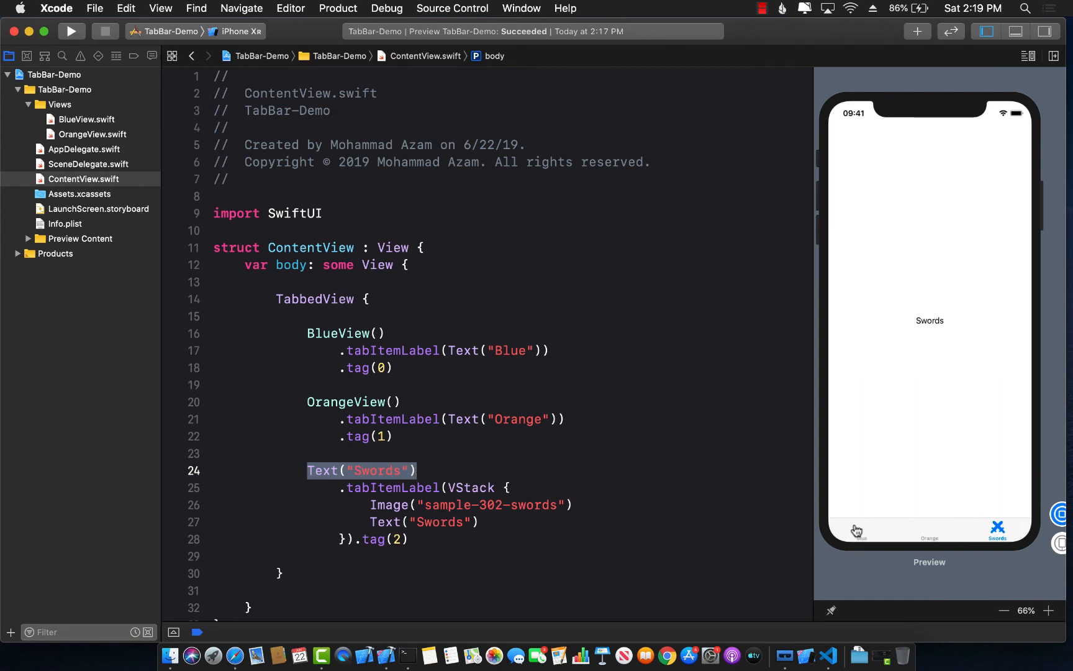
left_click(930, 532)
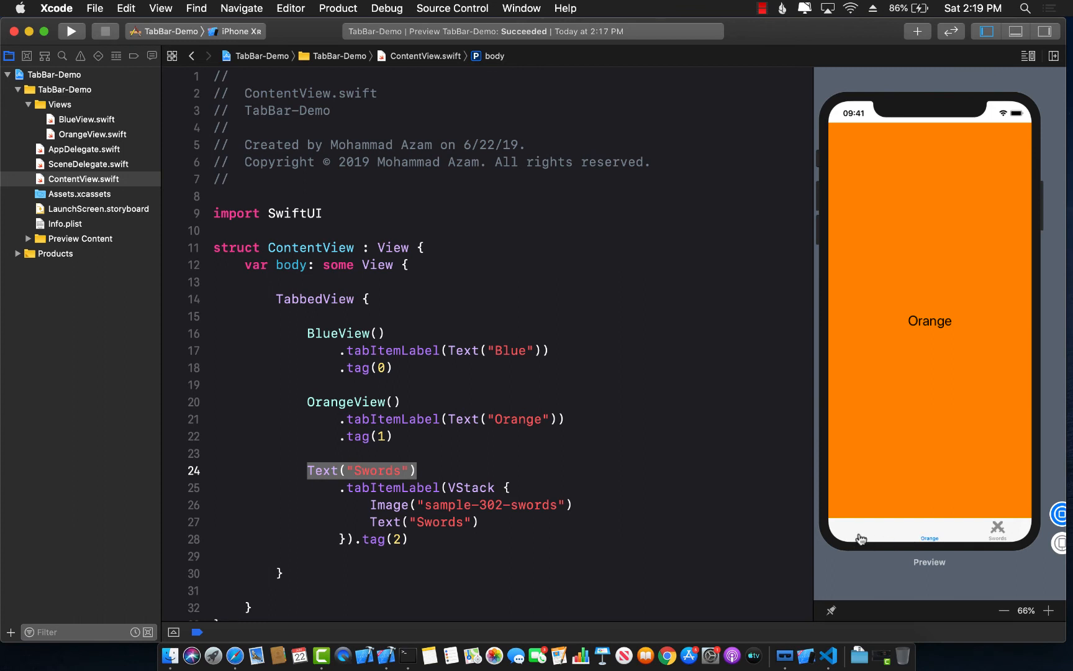
left_click(860, 536)
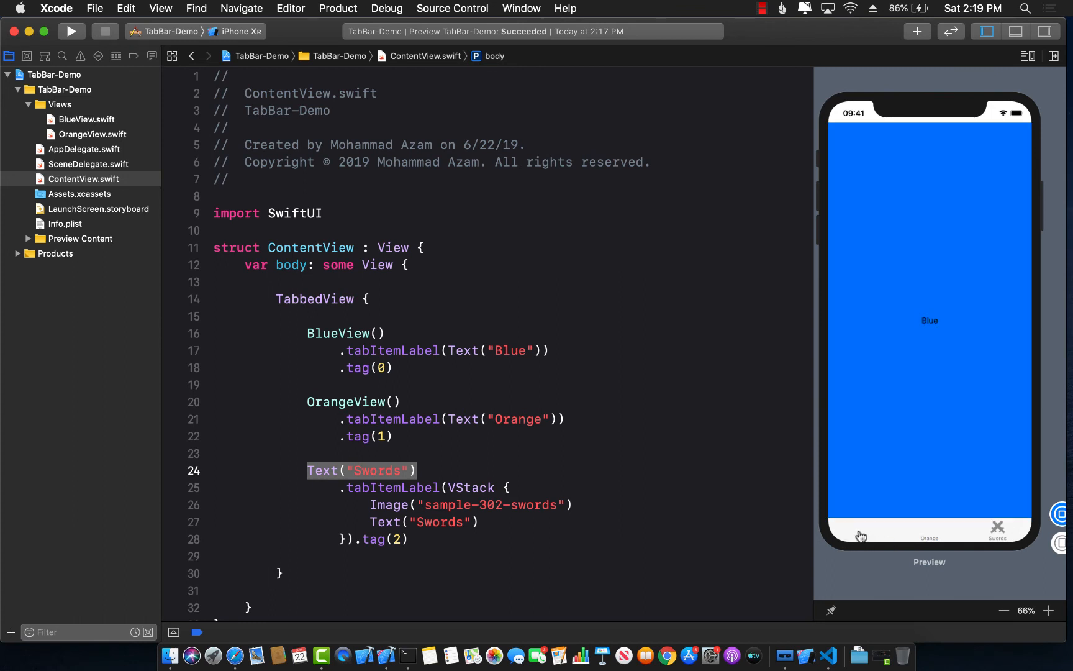
left_click(928, 537)
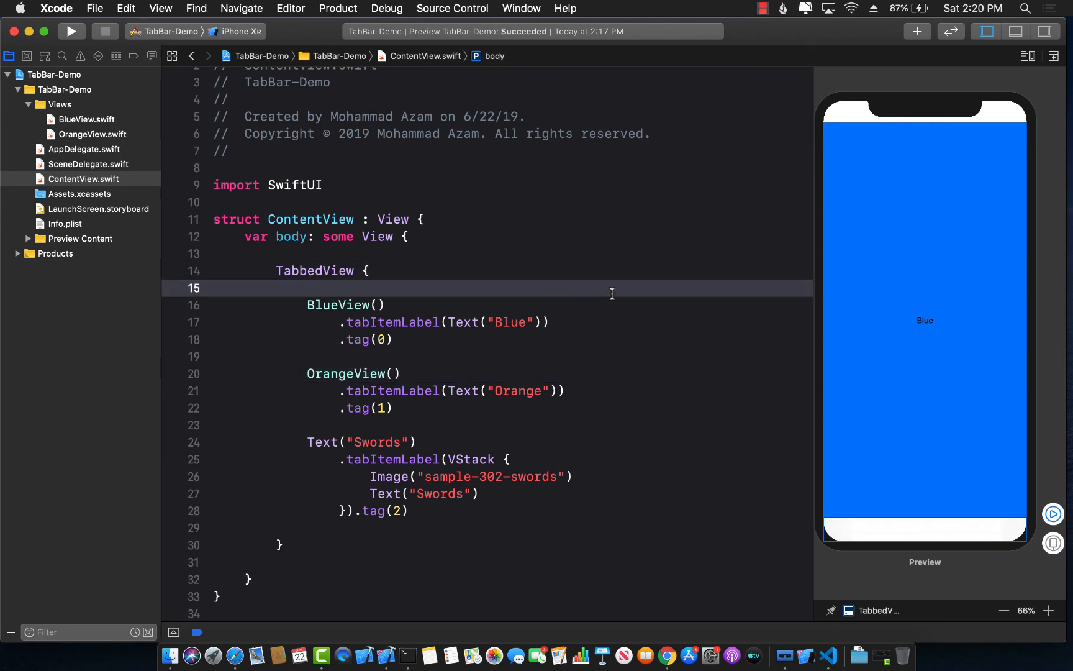
left_click(665, 656)
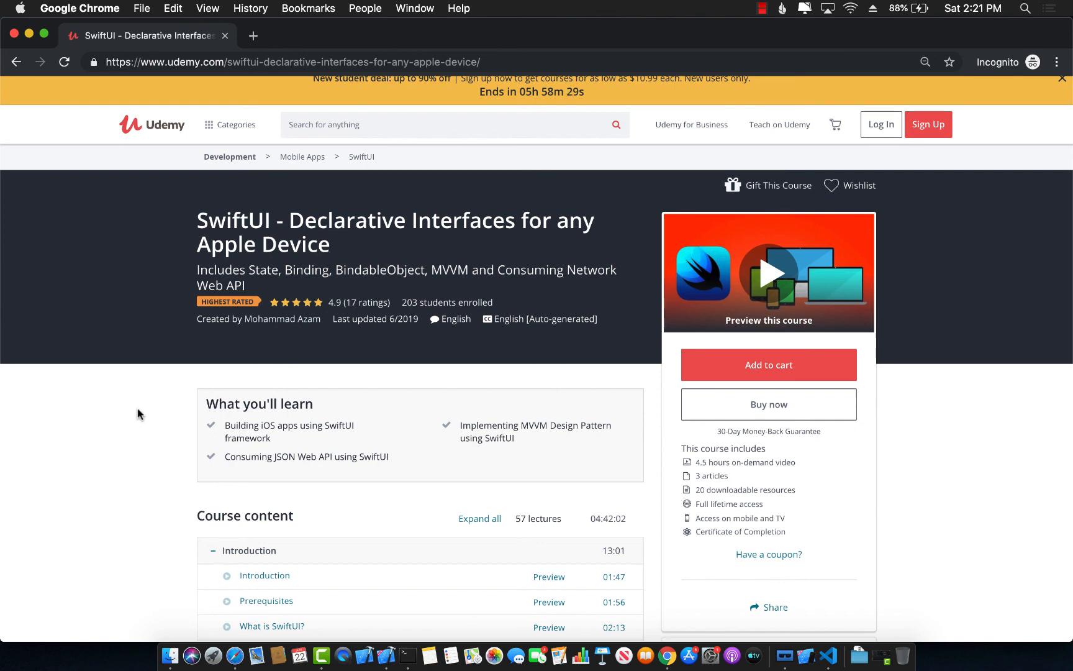
scroll("down", 3)
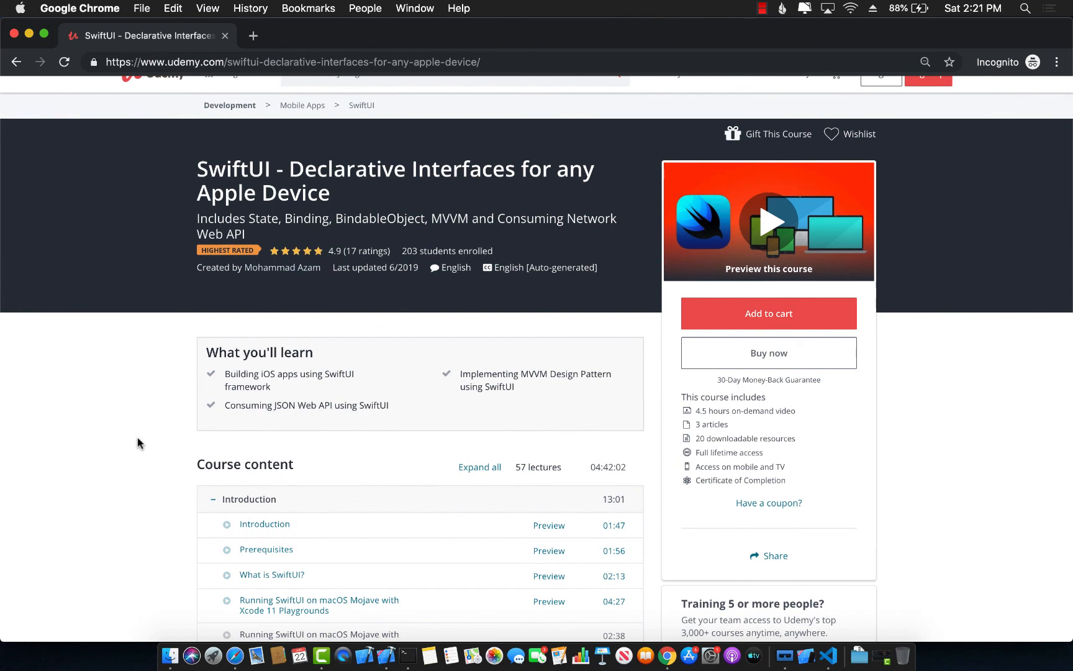
scroll("down", 3)
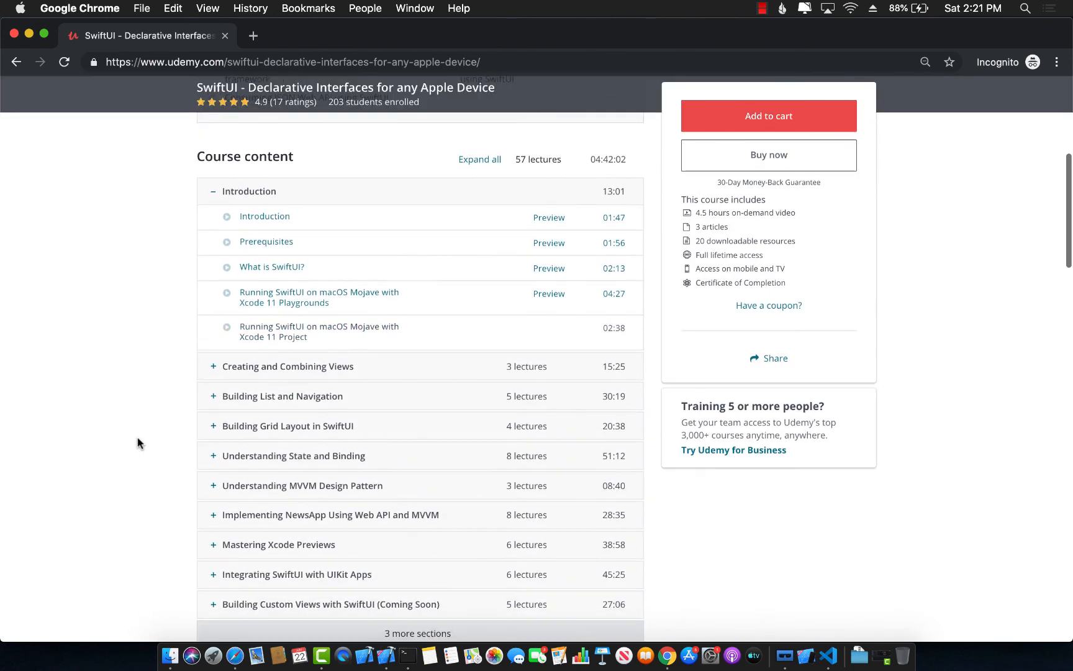
scroll("down", 3)
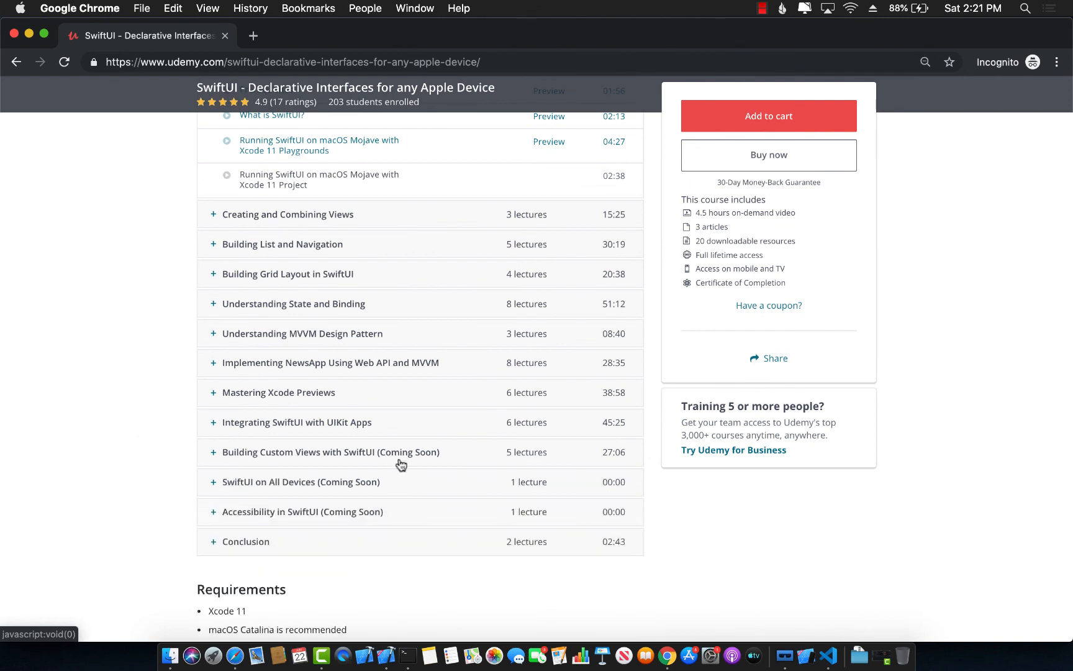
mouse_move(149, 505)
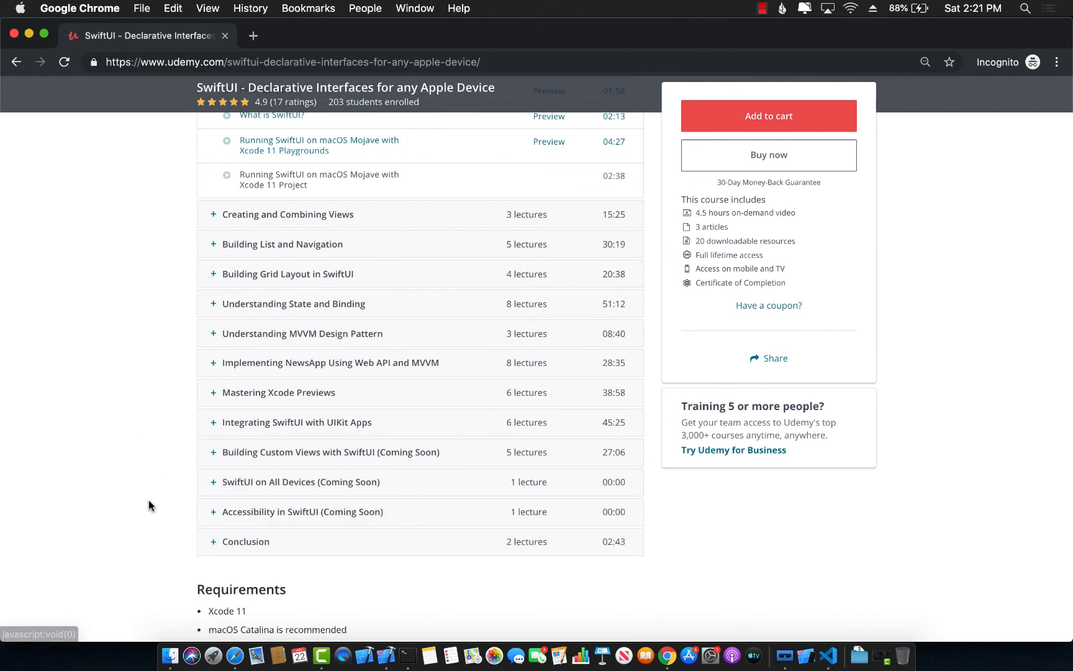
scroll("down", 3)
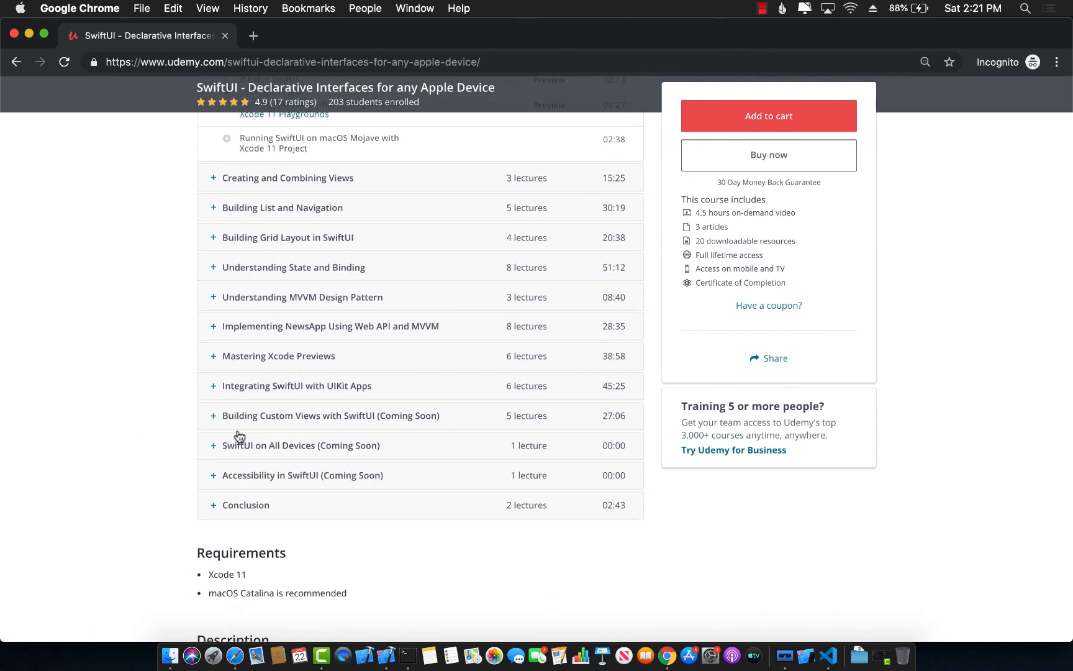
scroll("down", 3)
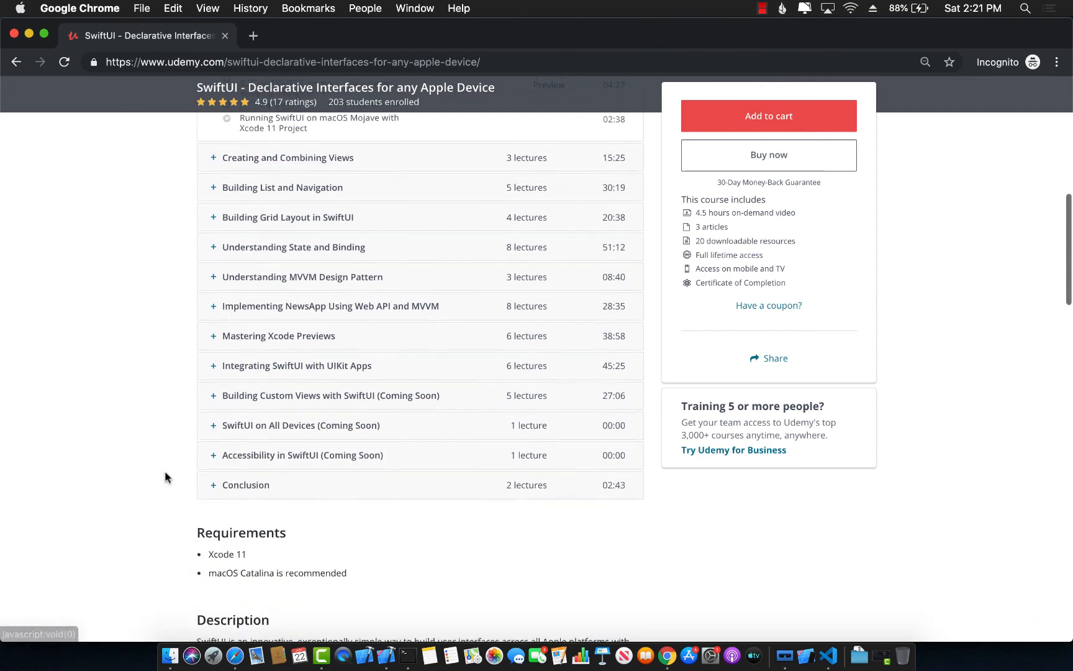
scroll("down", 3)
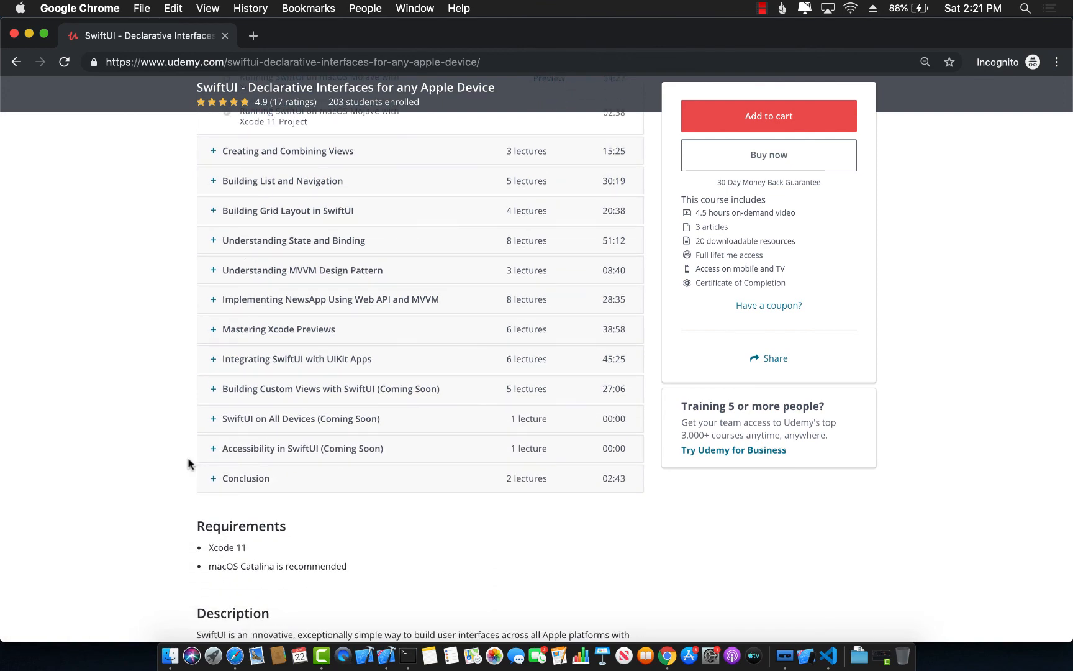
scroll("up", 3)
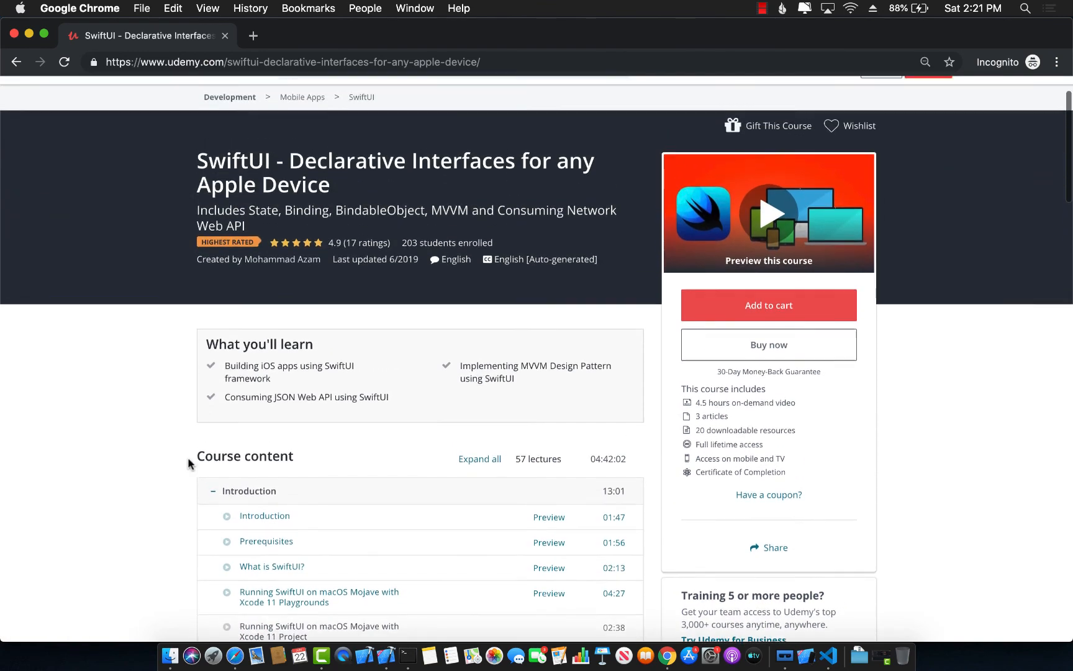